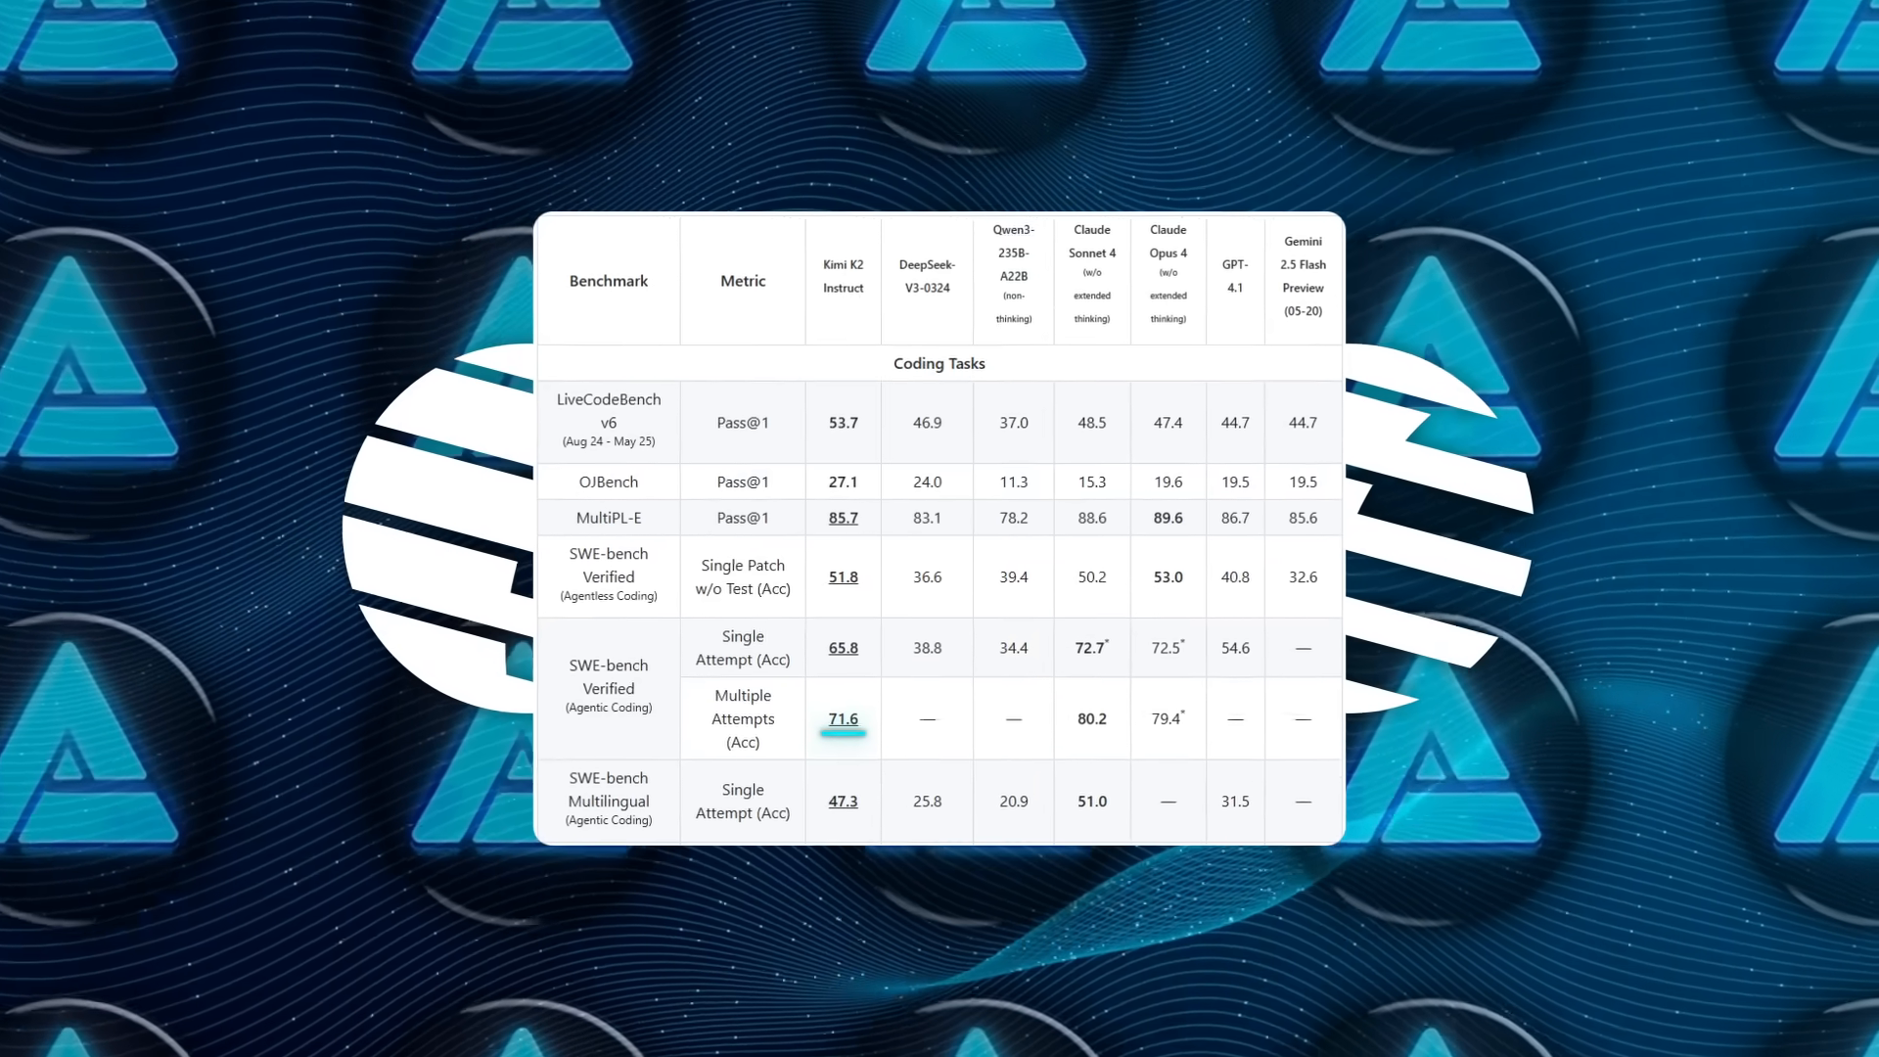
# Scroll the Kimi K2 model card down to the Evaluation Results coding benchmark table.
pyautogui.scroll(-3)
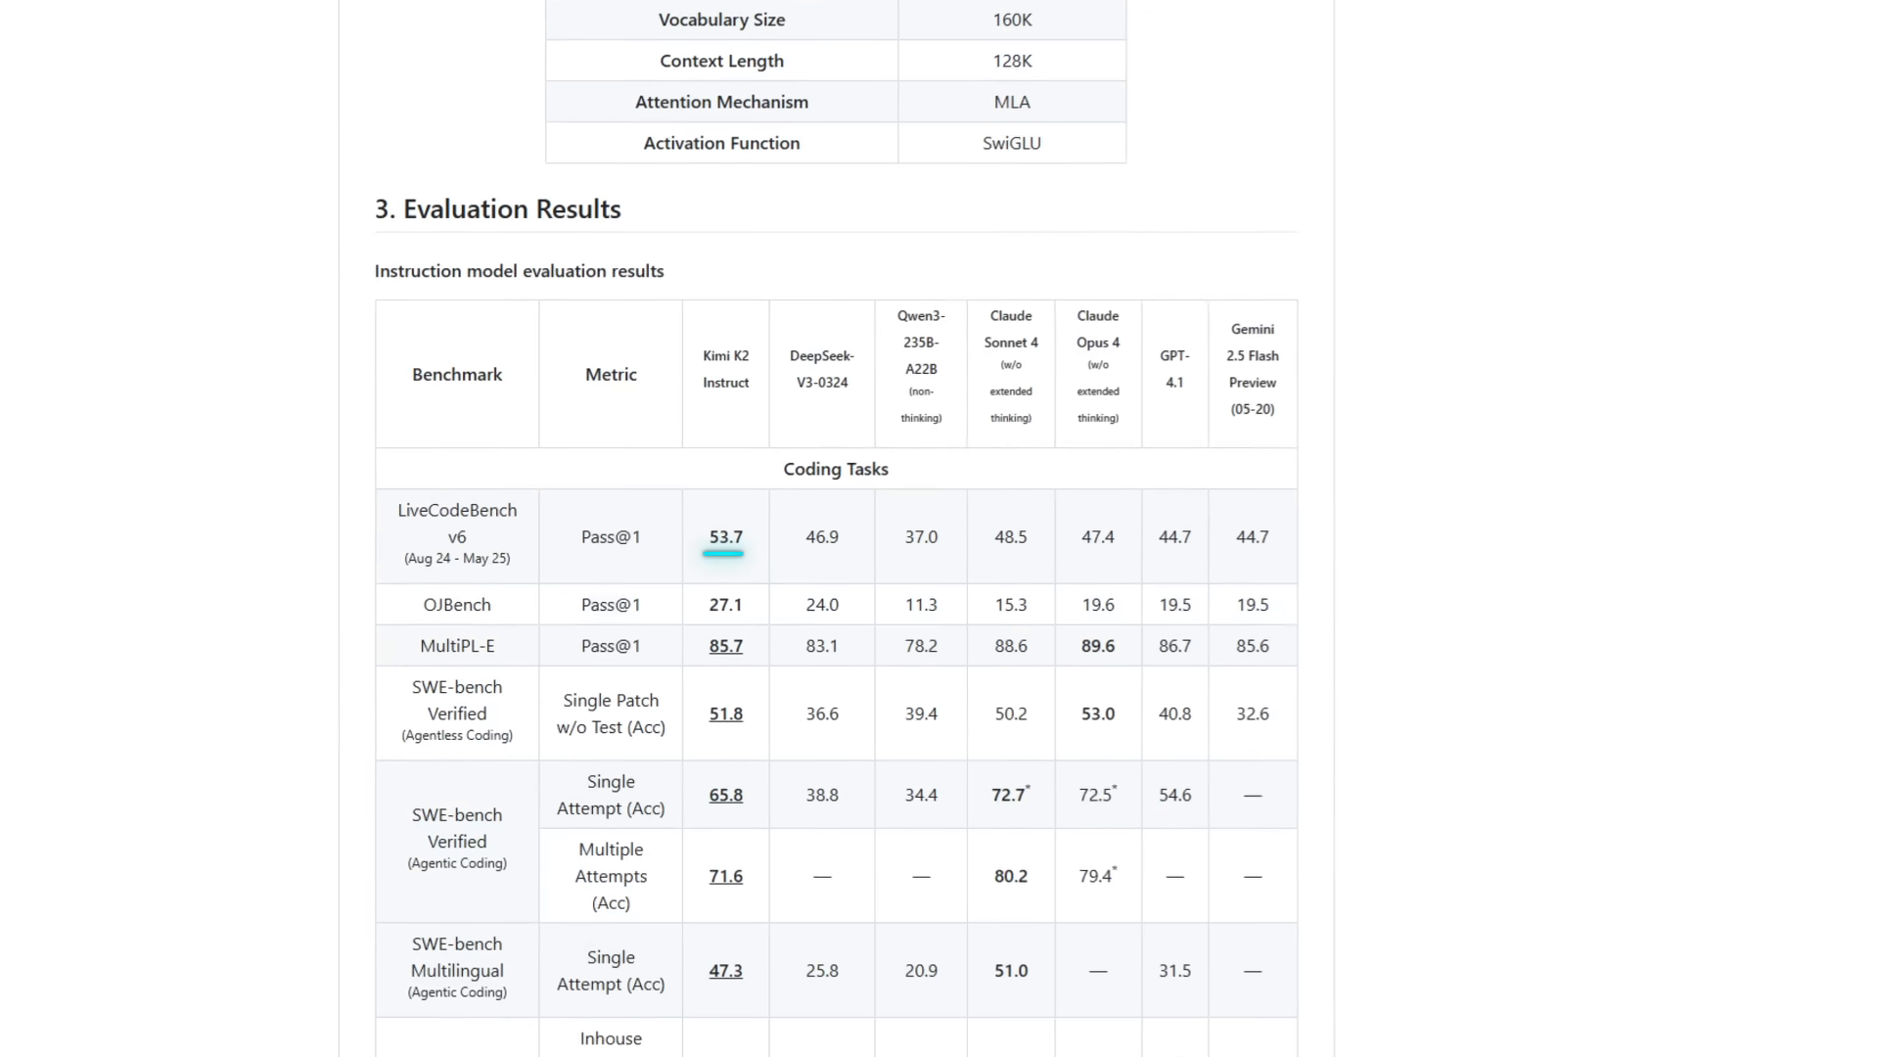
# Scroll through Kimi K2's evaluation table down to the Math & STEM Tasks scores.
pyautogui.scroll(-3)
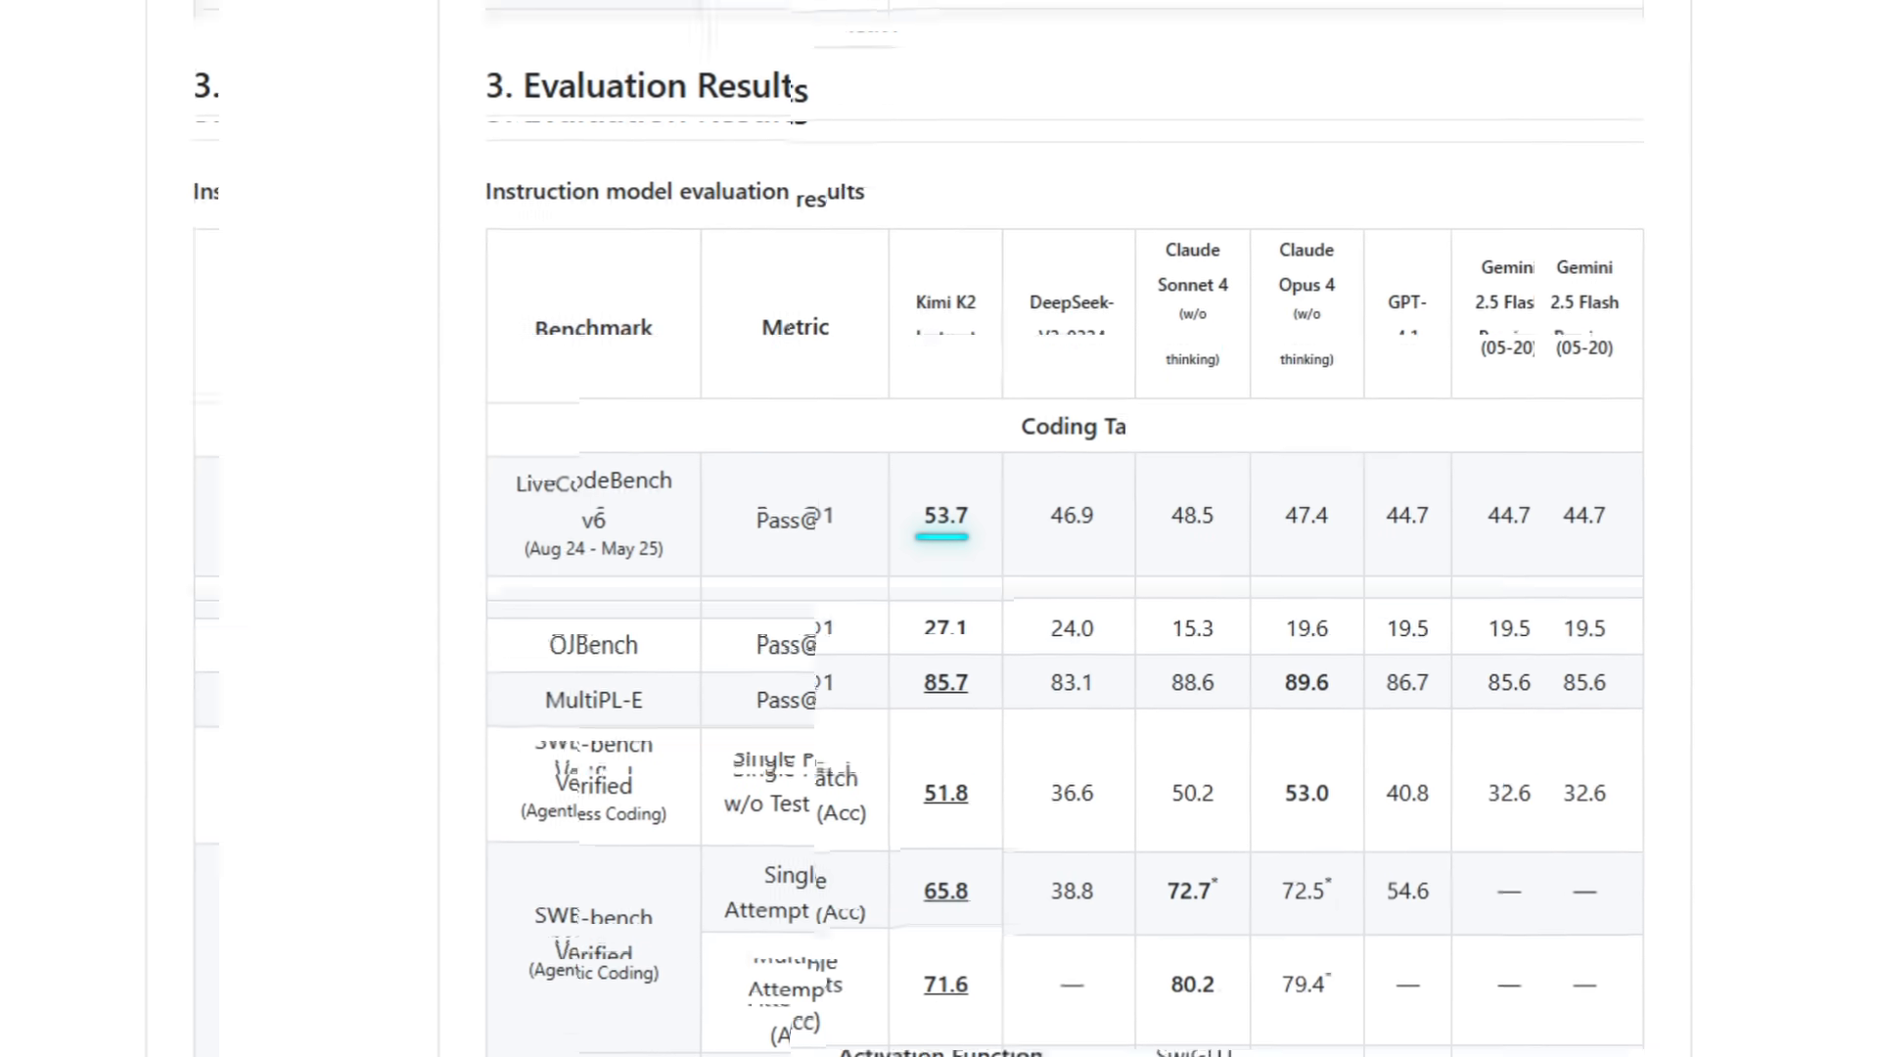
pyautogui.scroll(-3)
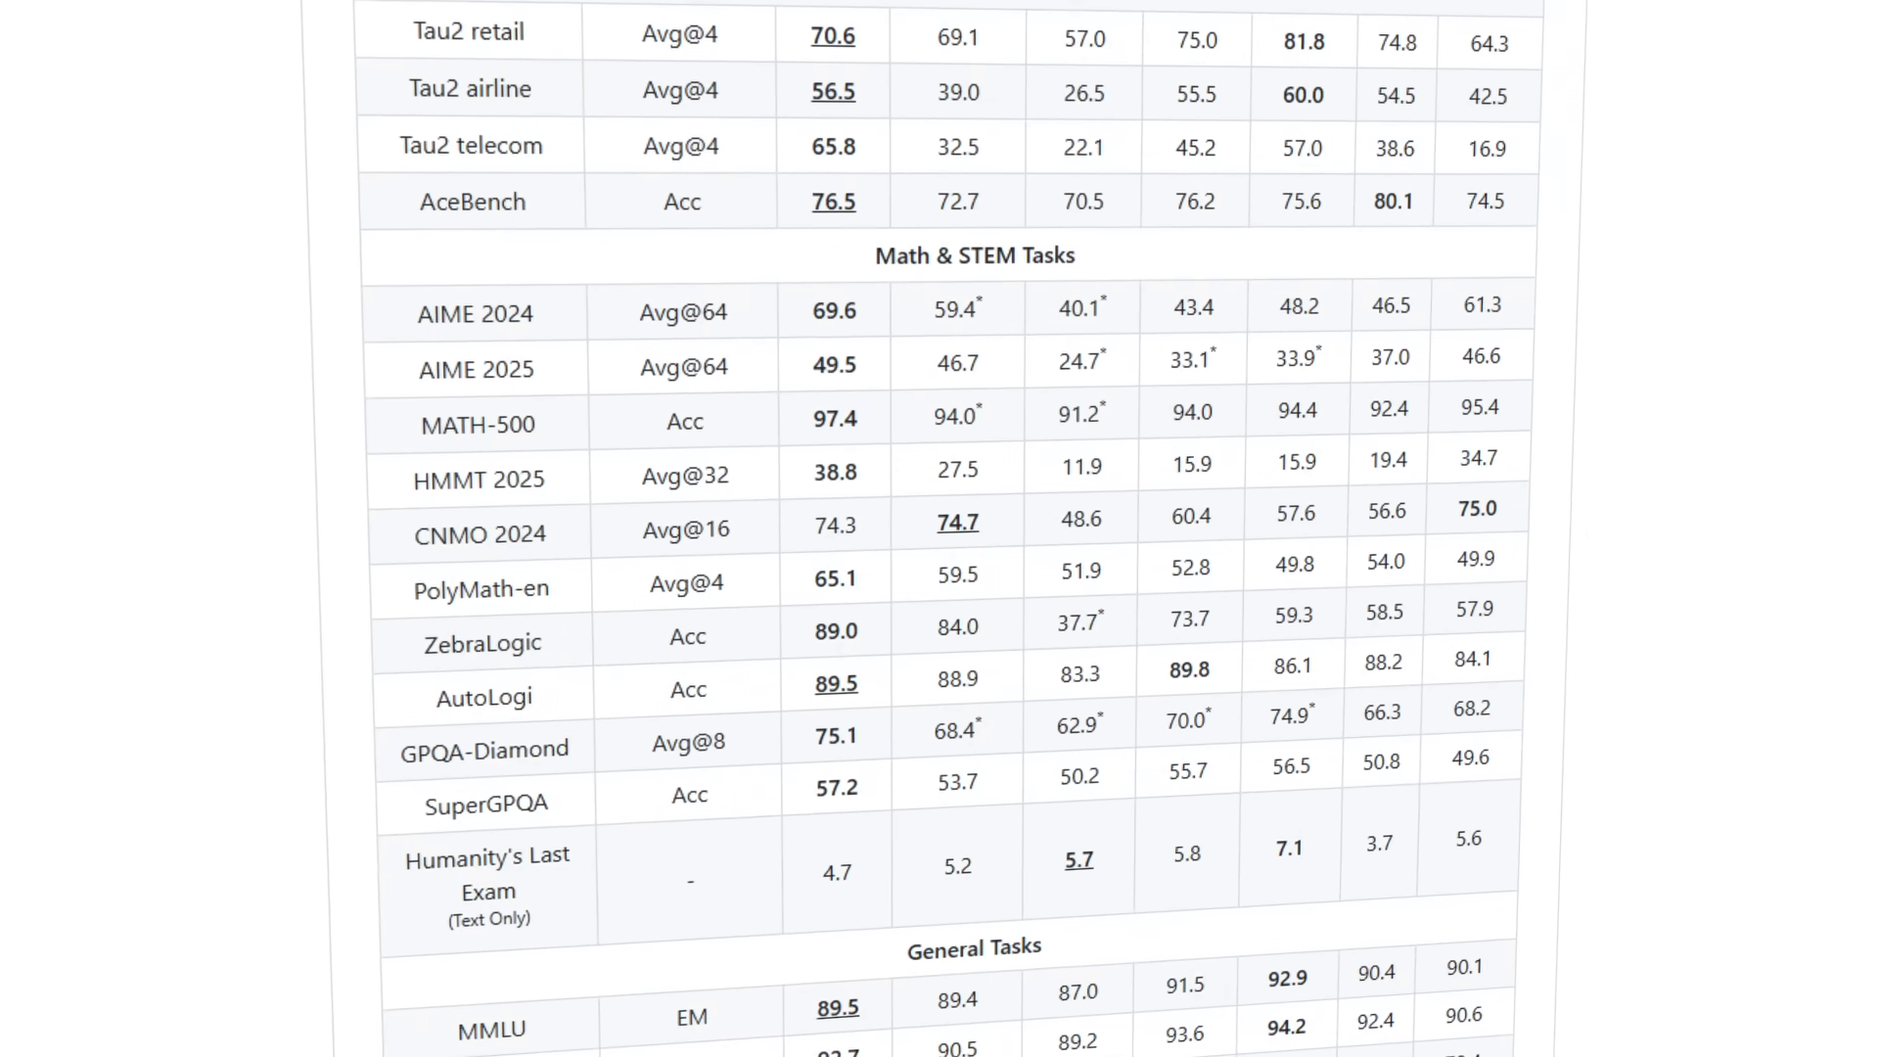
pyautogui.scroll(-3)
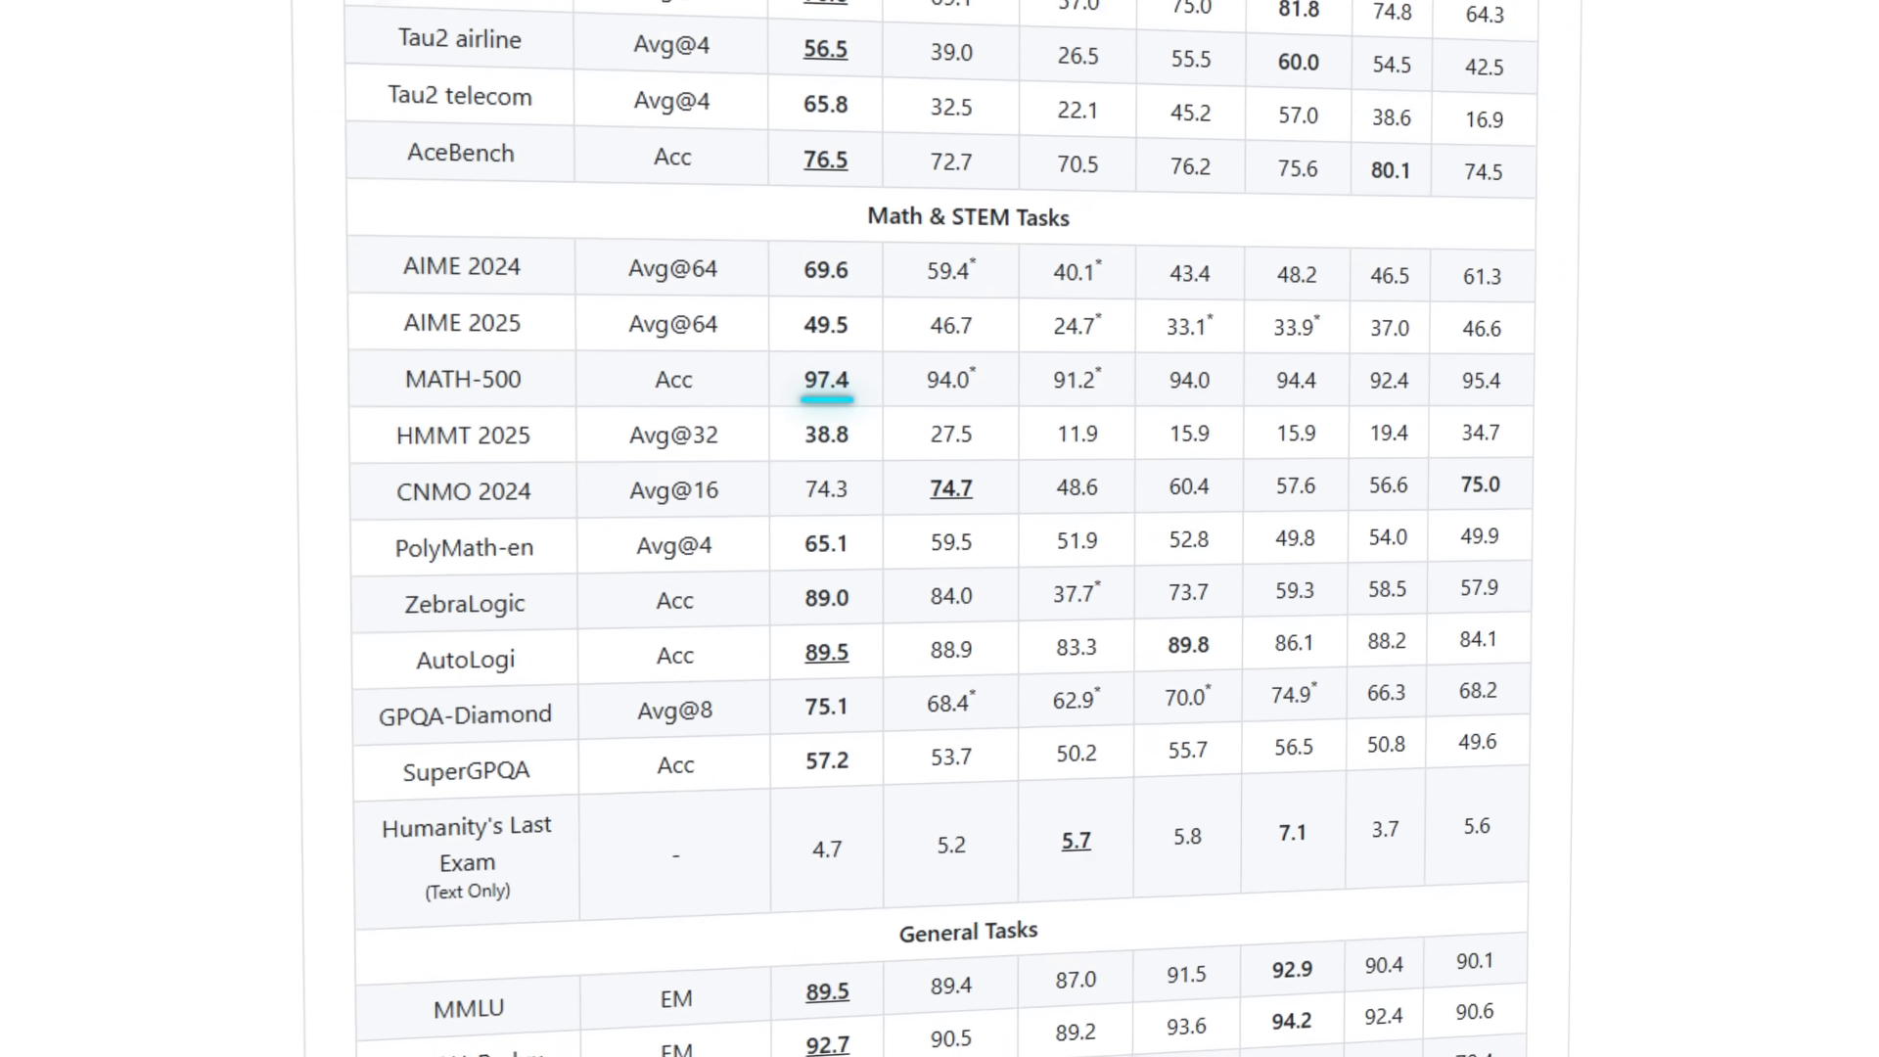
pyautogui.scroll(-3)
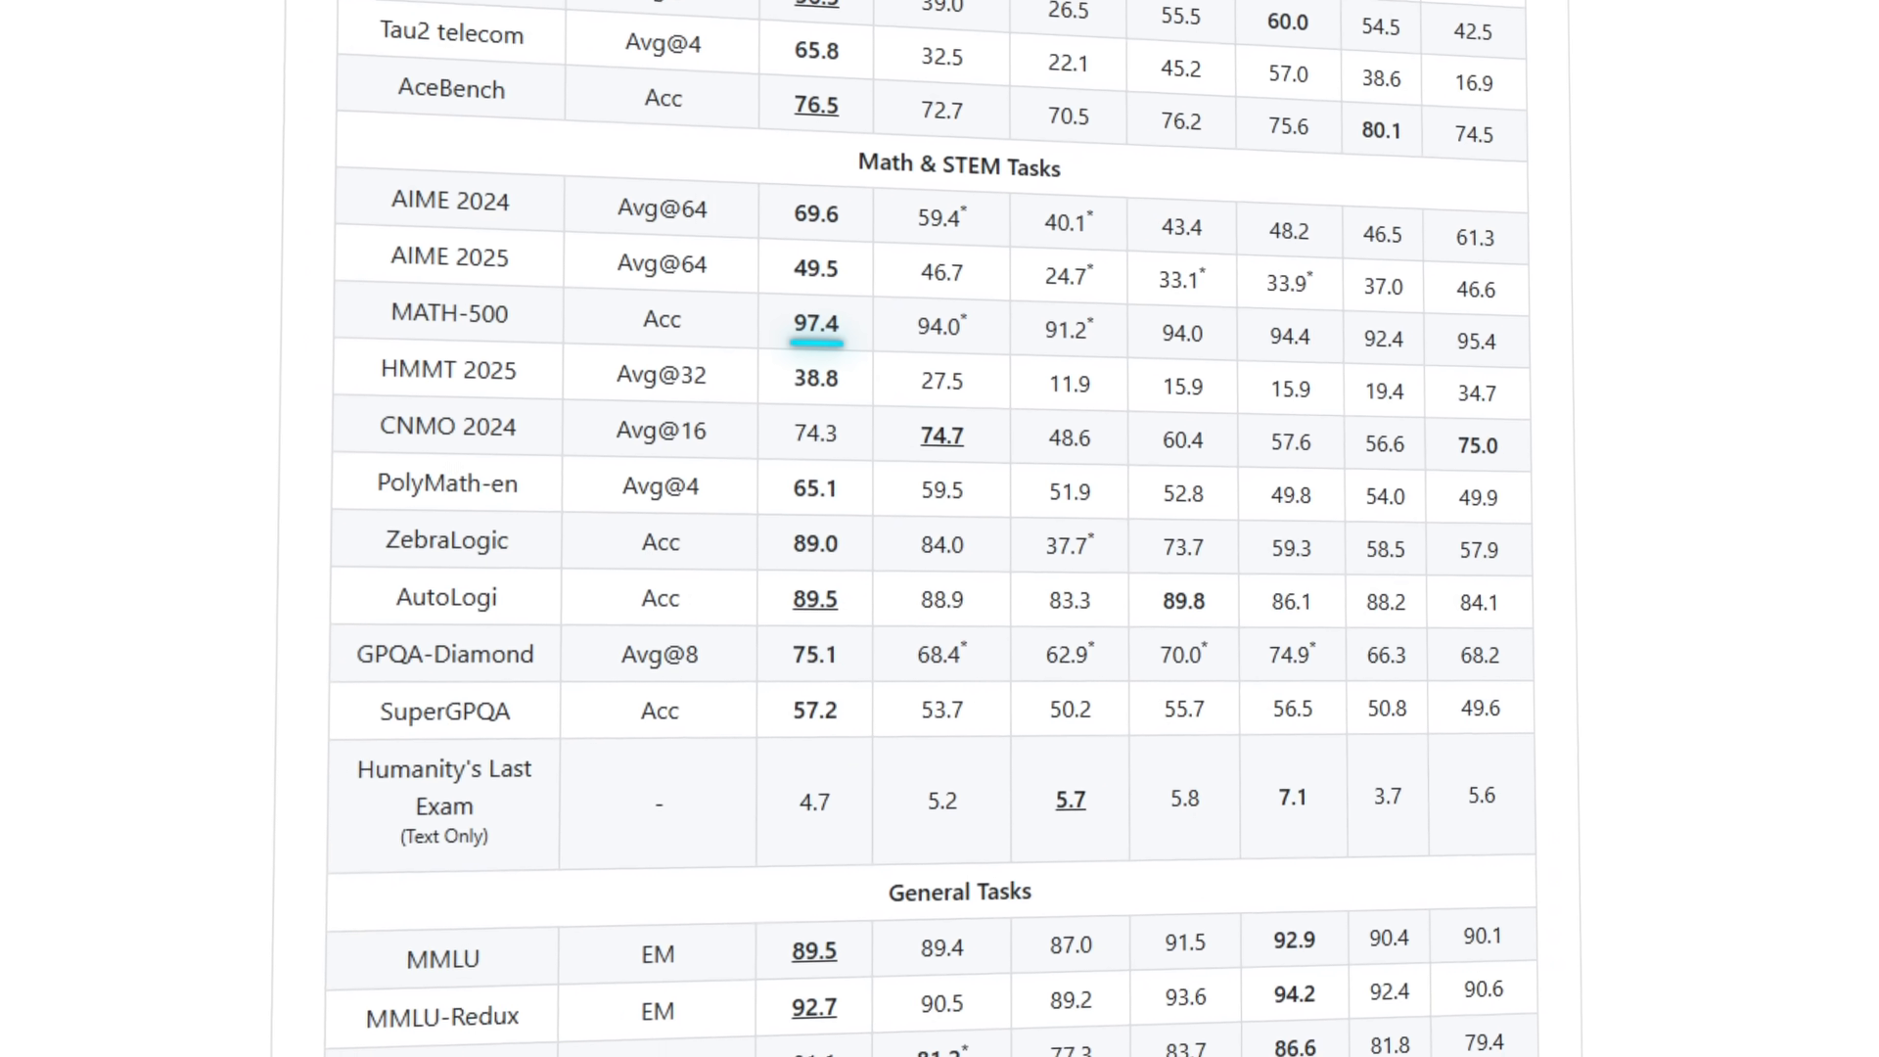
pyautogui.scroll(-3)
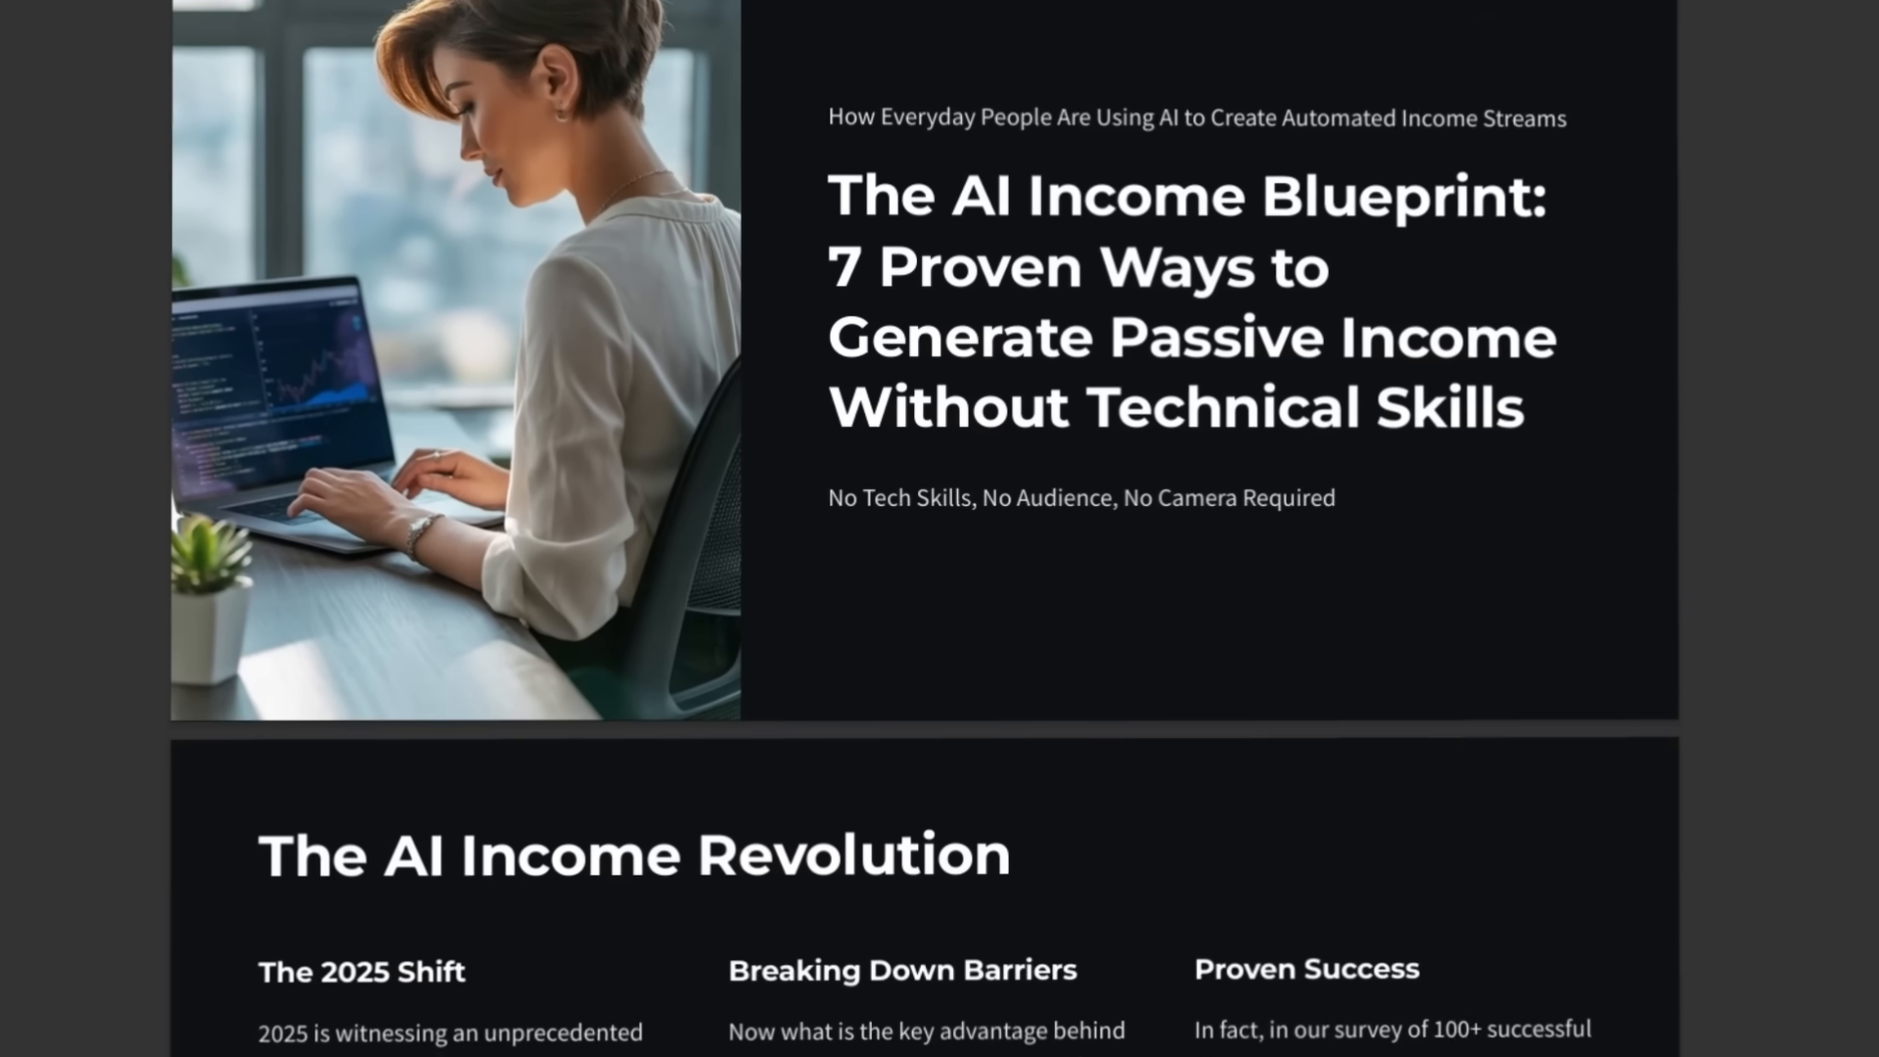
# Scroll the AI Income Blueprint page down to The AI Income Revolution section.
pyautogui.scroll(-3)
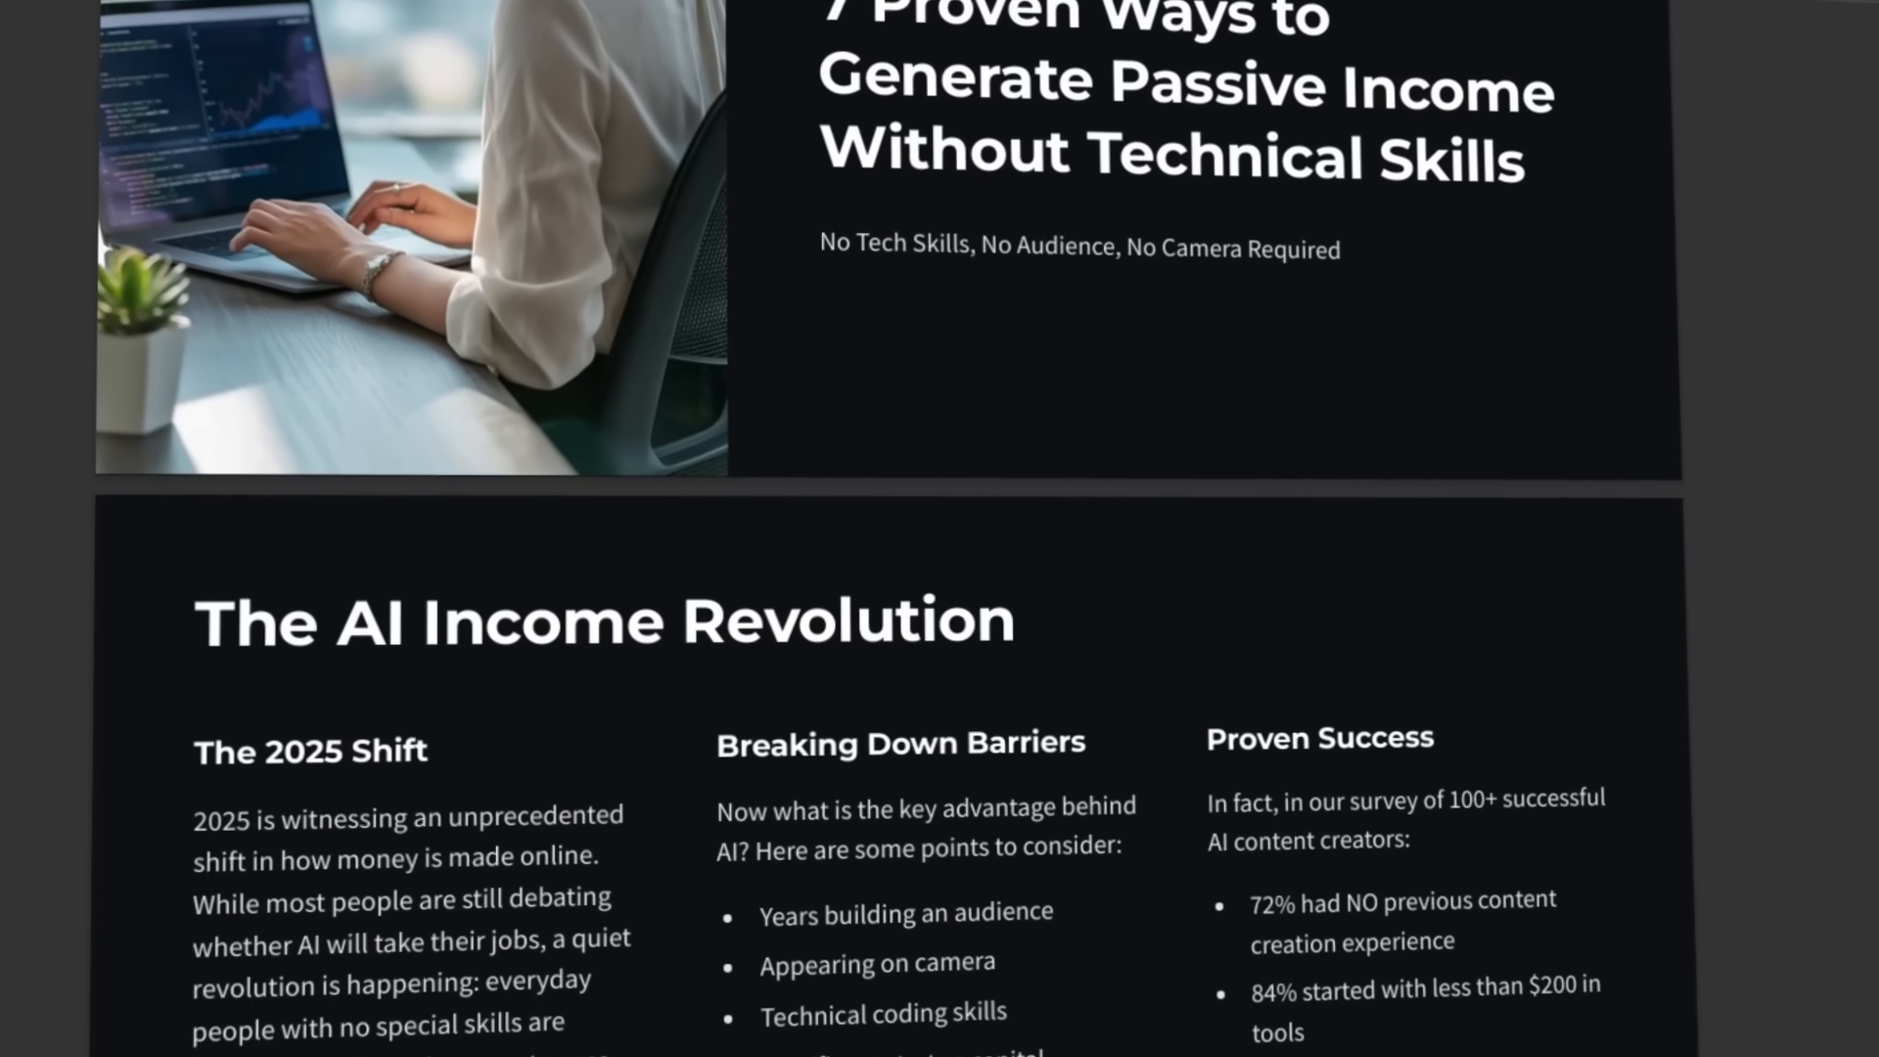
pyautogui.scroll(-3)
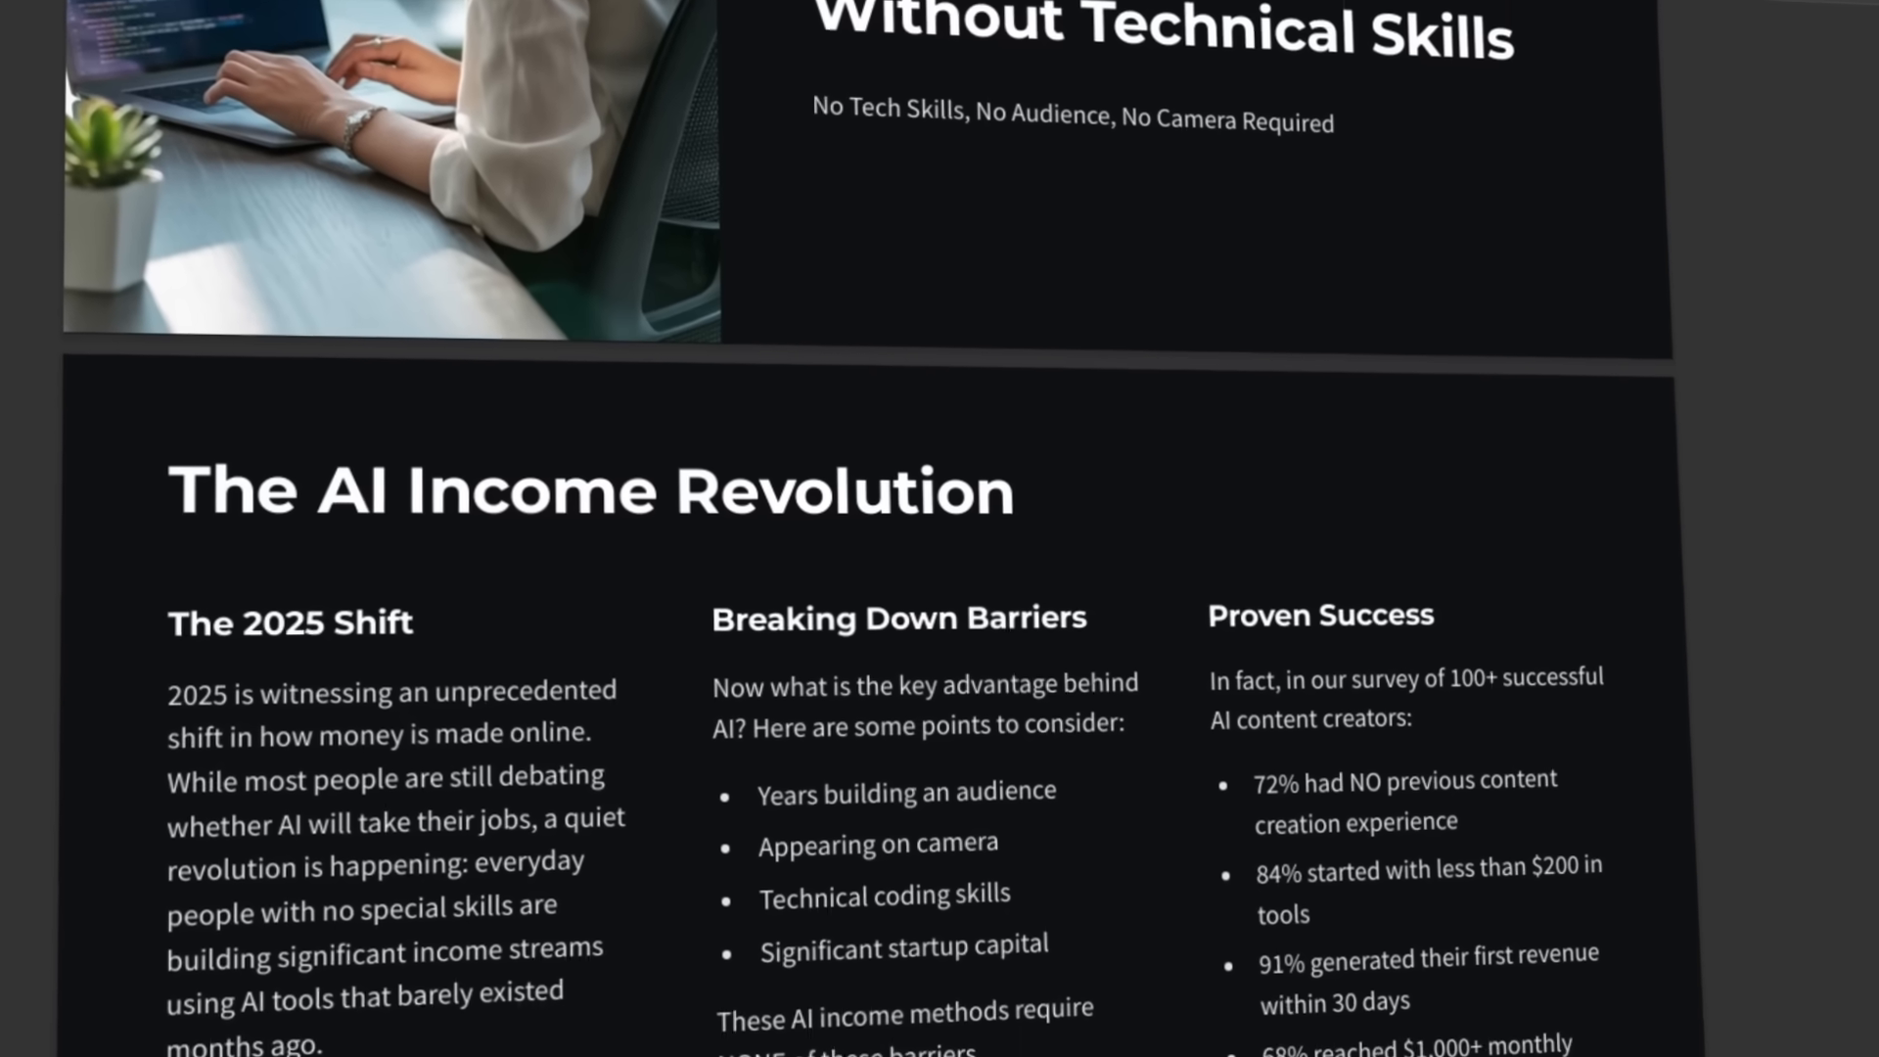
pyautogui.scroll(-3)
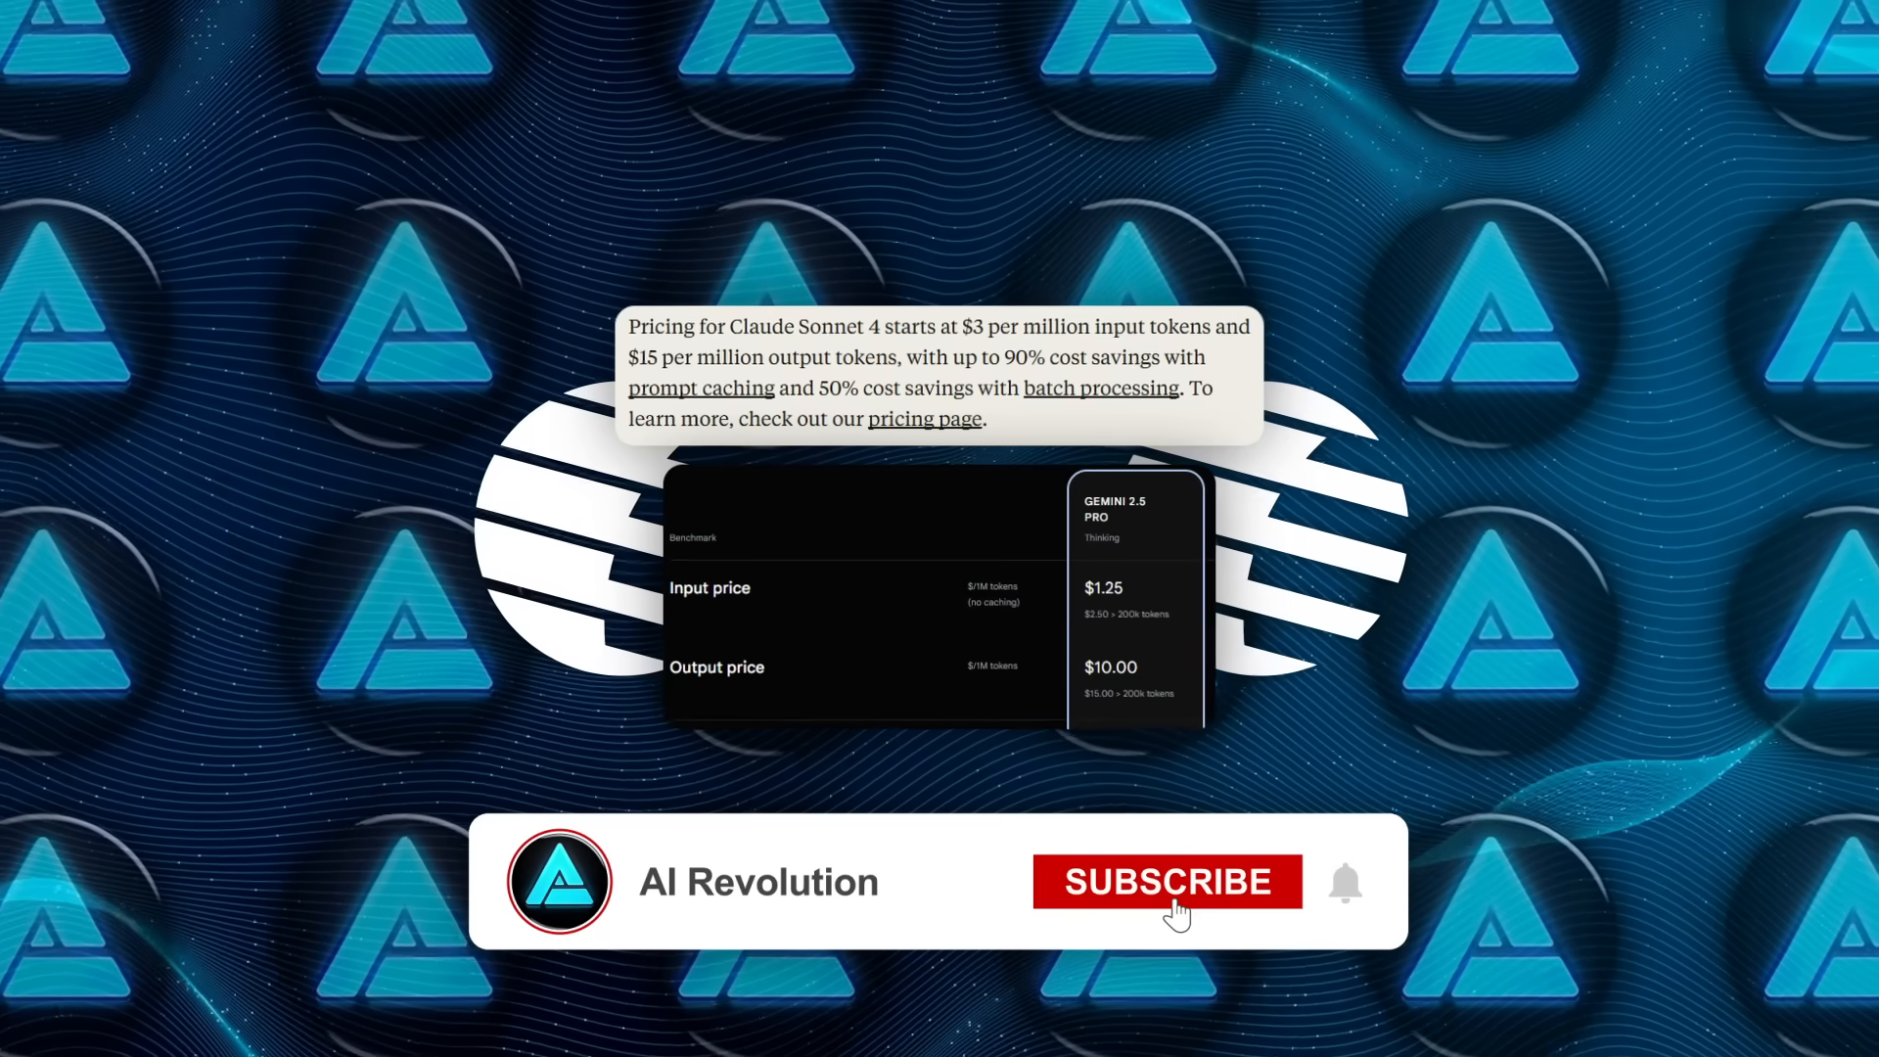
# Leave the pricing graphic for the DeepSeek chat showing a Python code answer.
pyautogui.click(1165, 882)
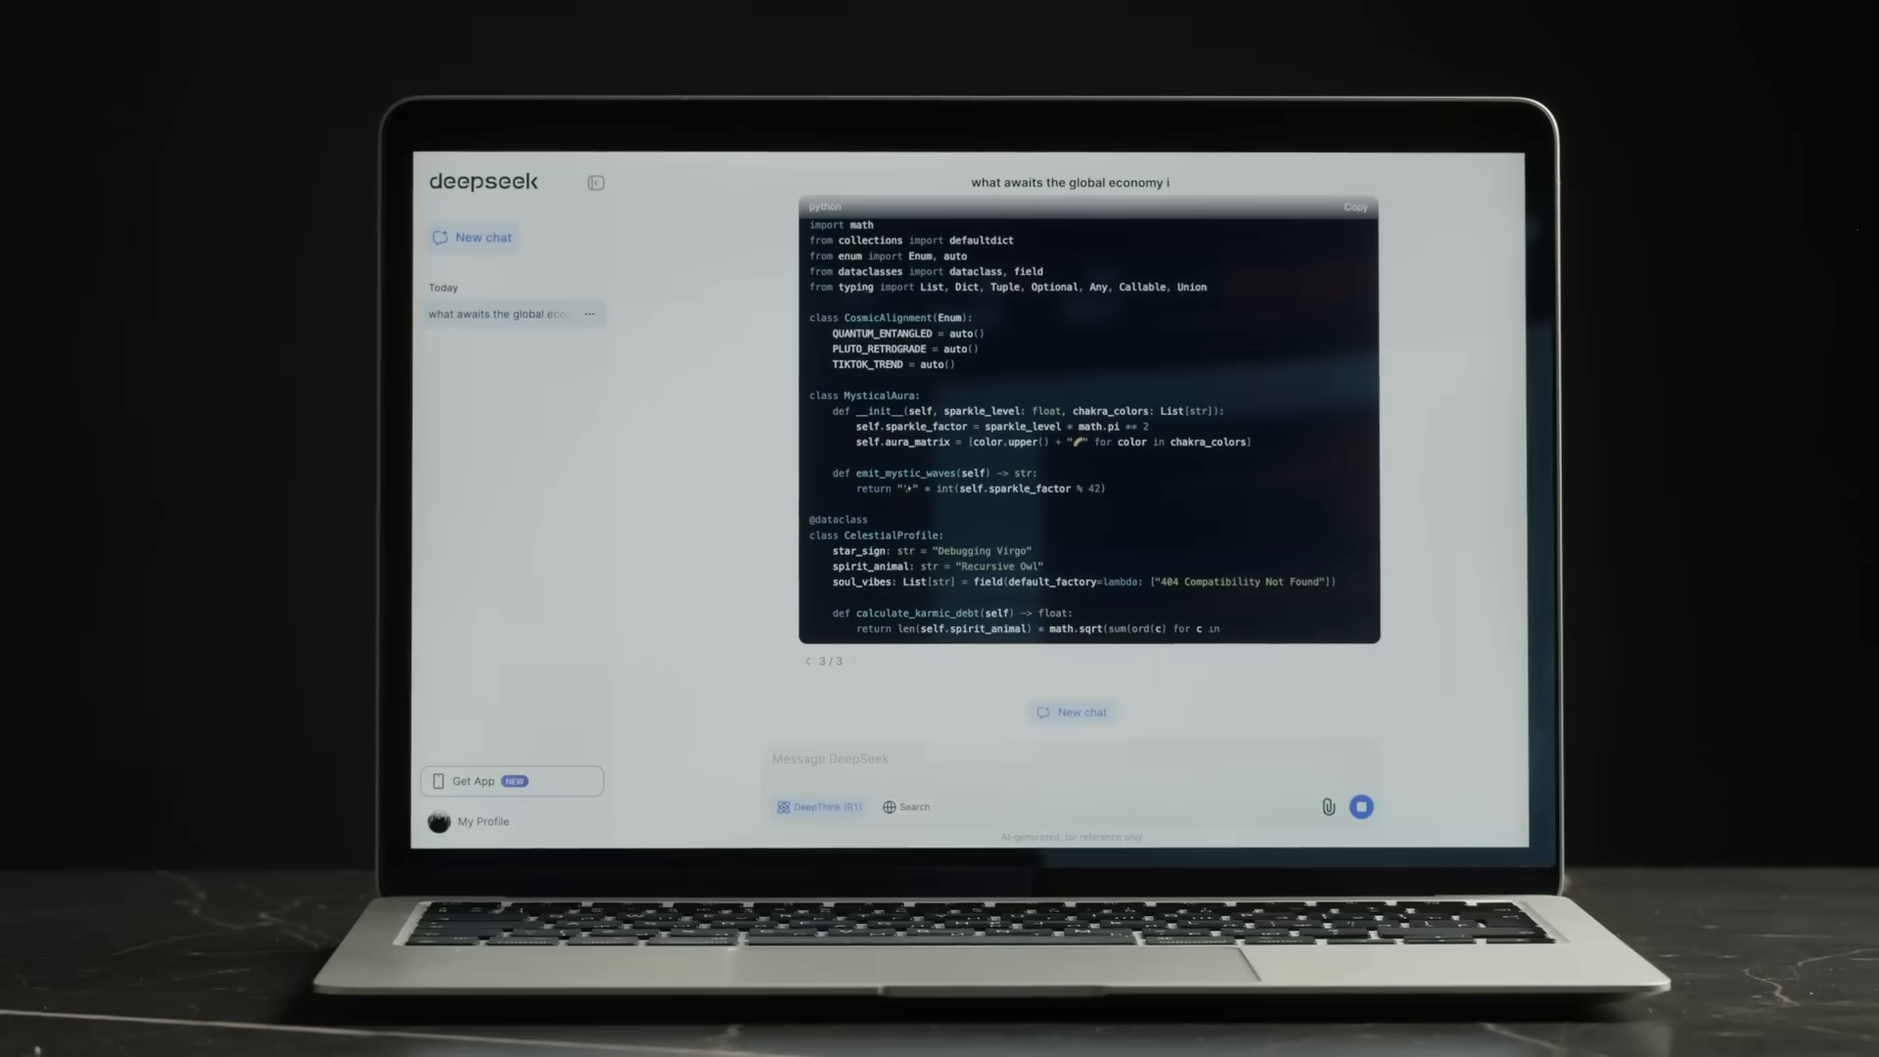
# Scroll the Kimi-K2-Instruct model card to the Tool Calling weather tool example.
pyautogui.scroll(-3)
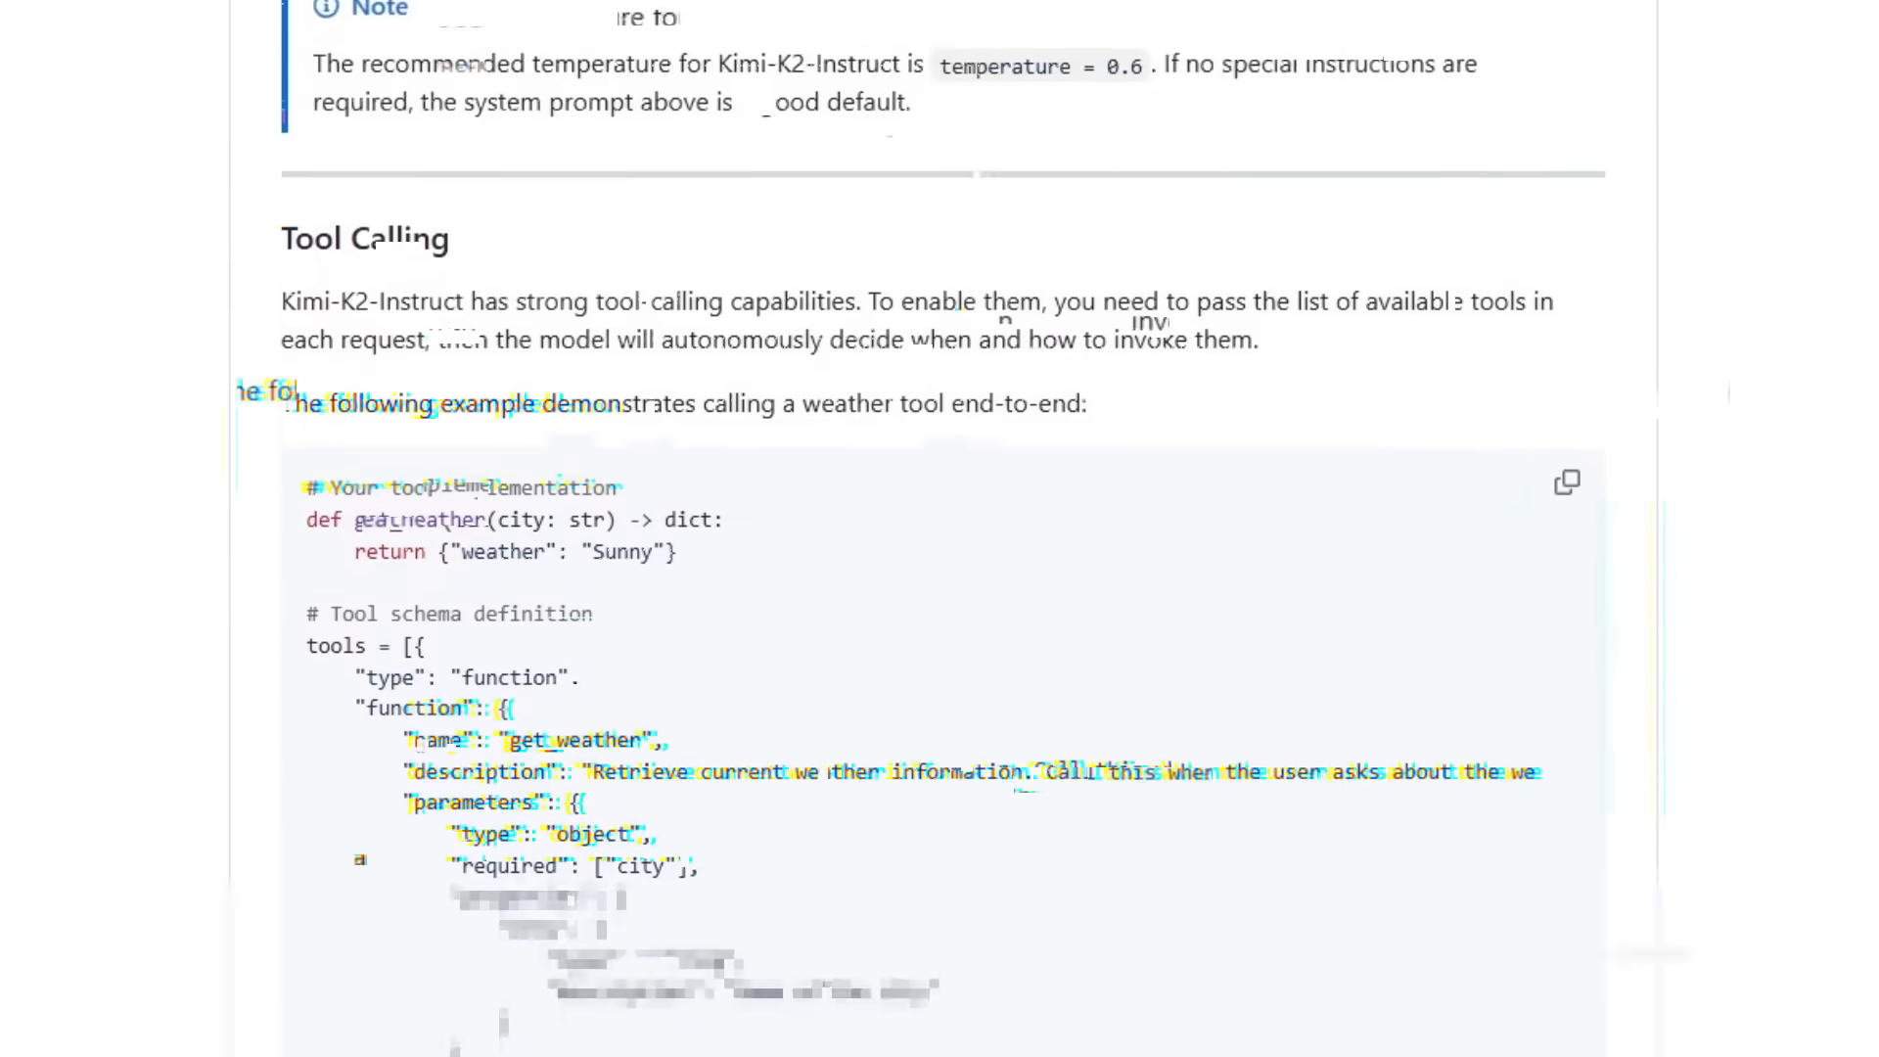
pyautogui.scroll(-3)
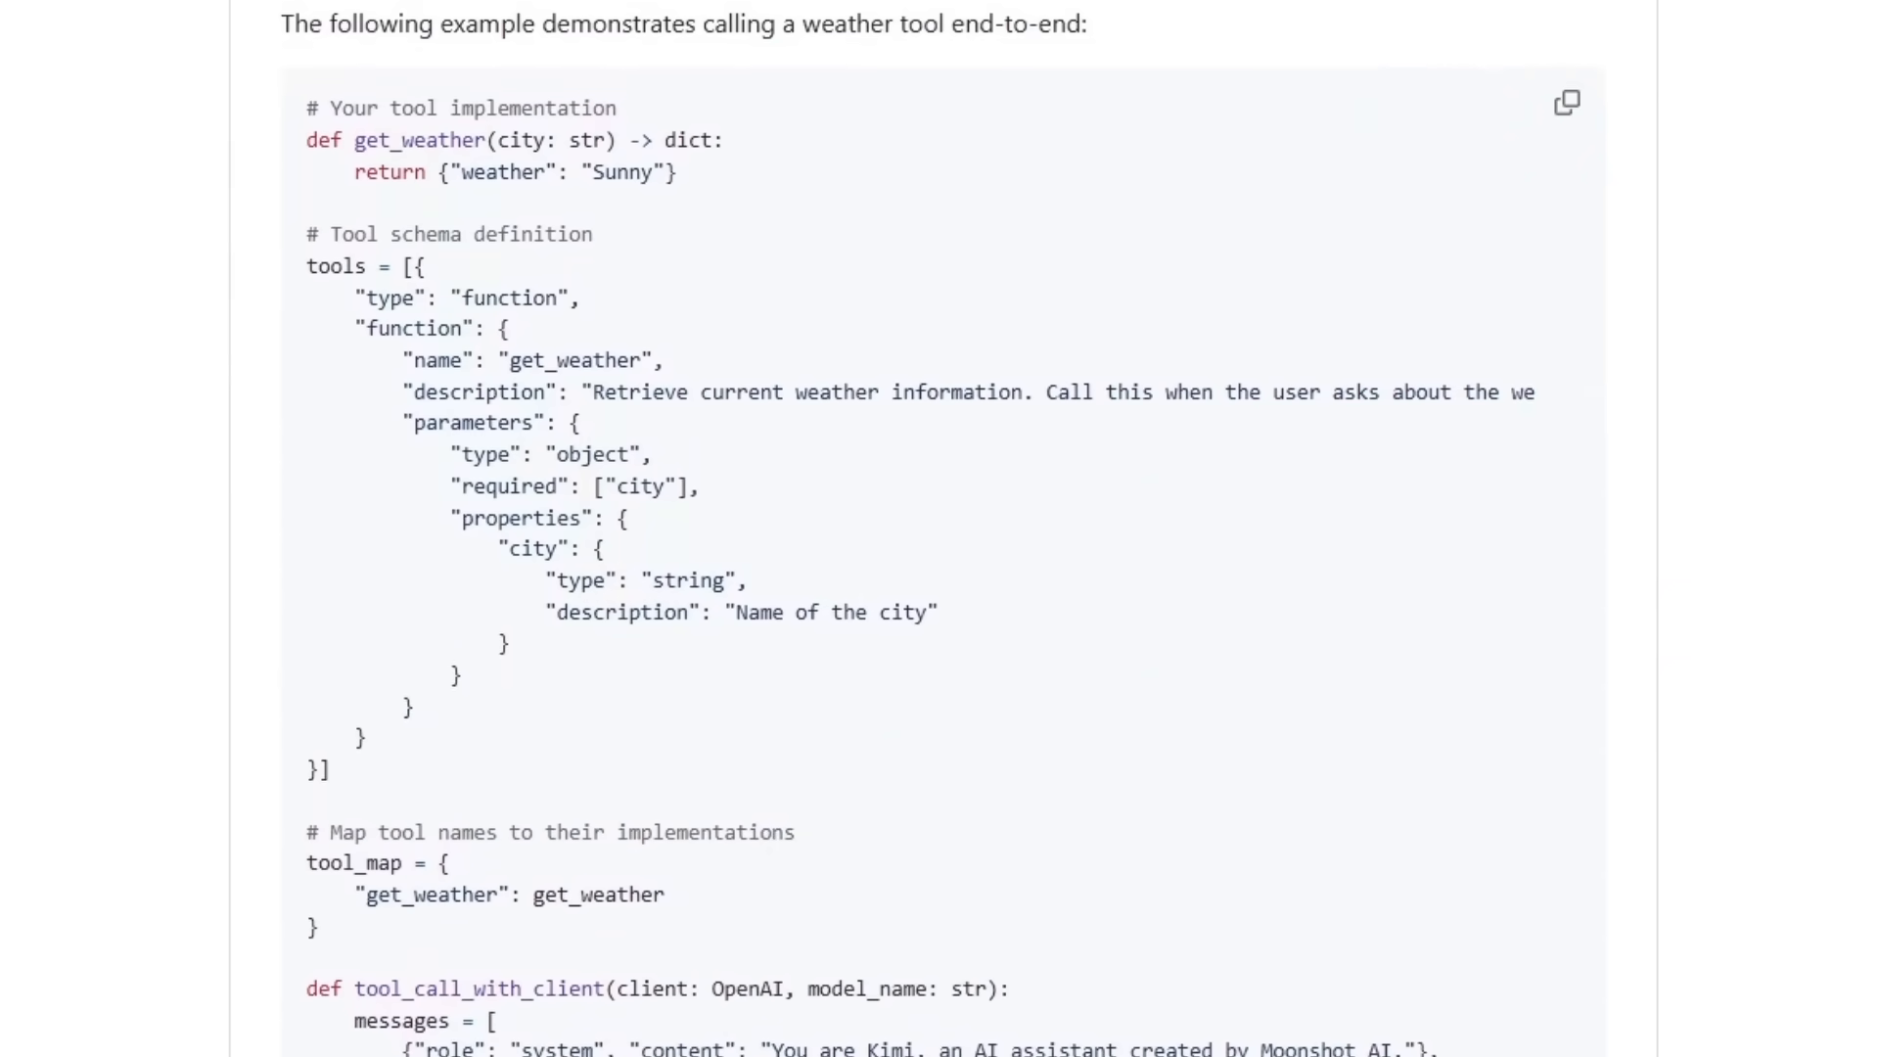
pyautogui.scroll(-3)
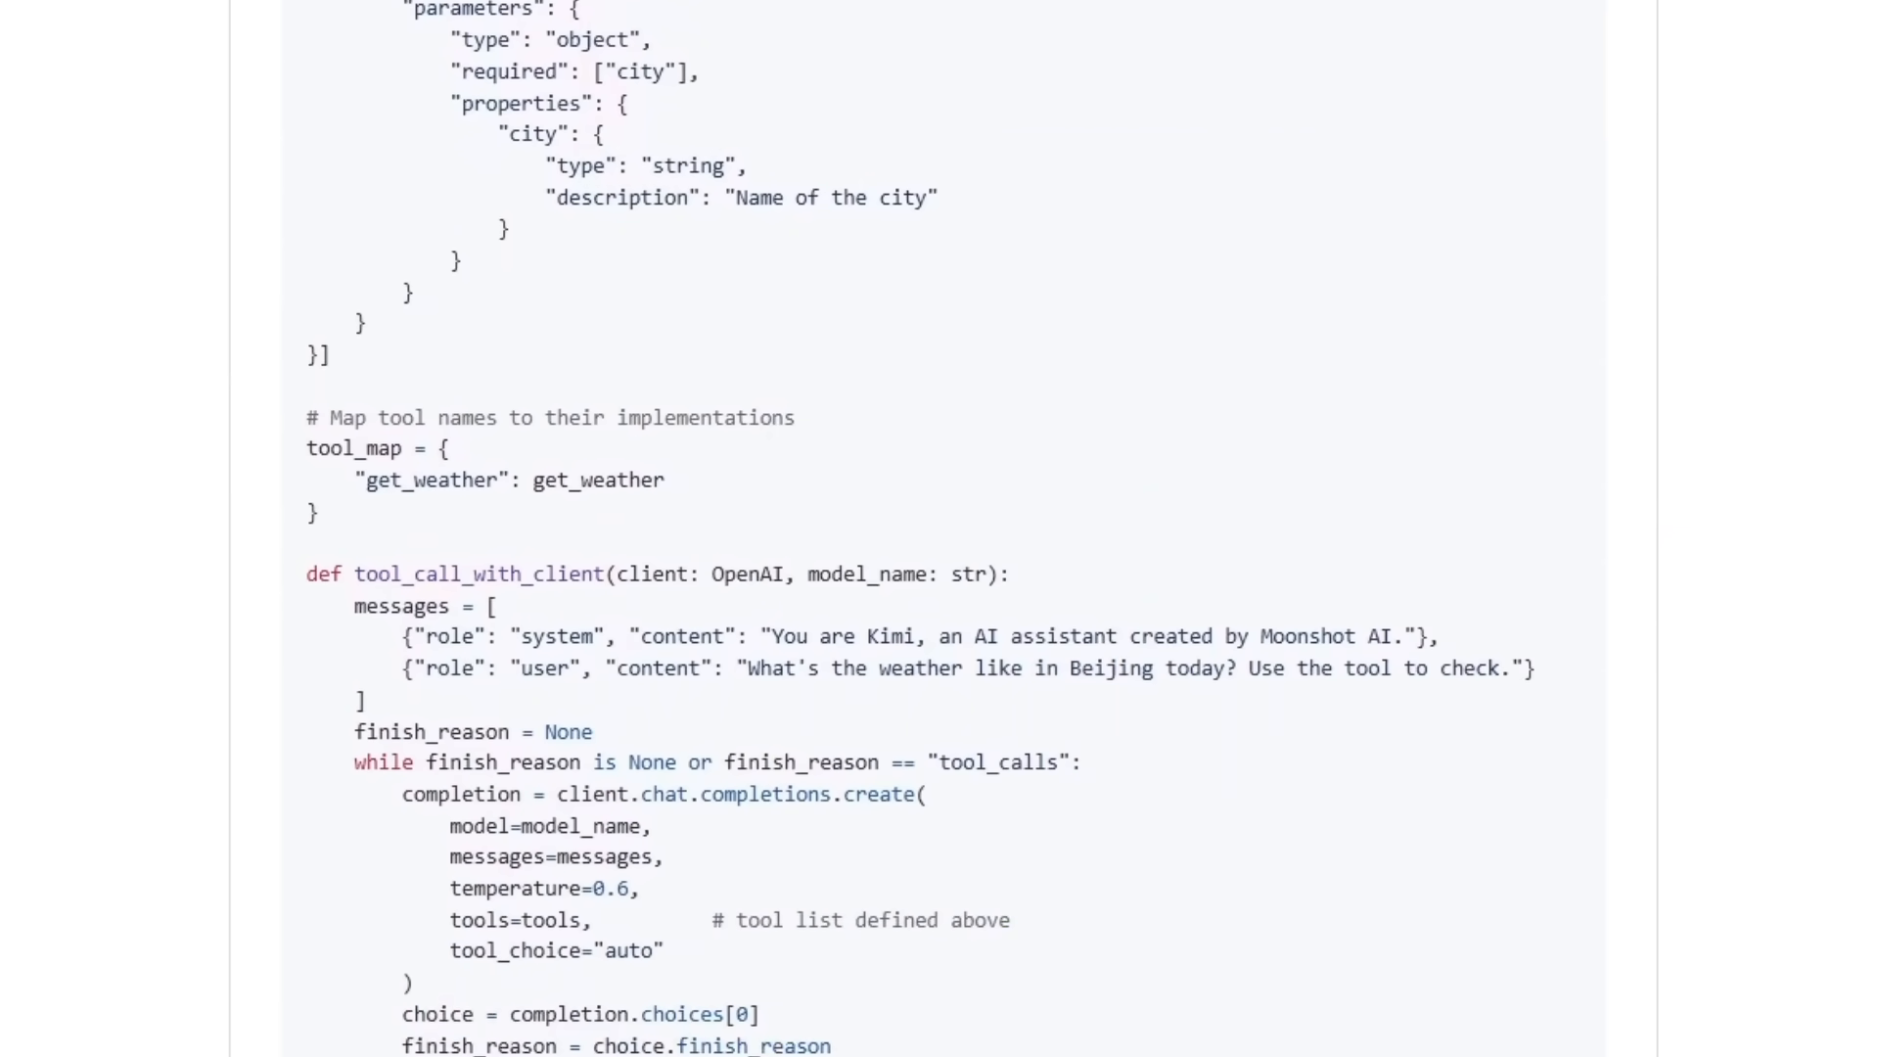
pyautogui.scroll(-3)
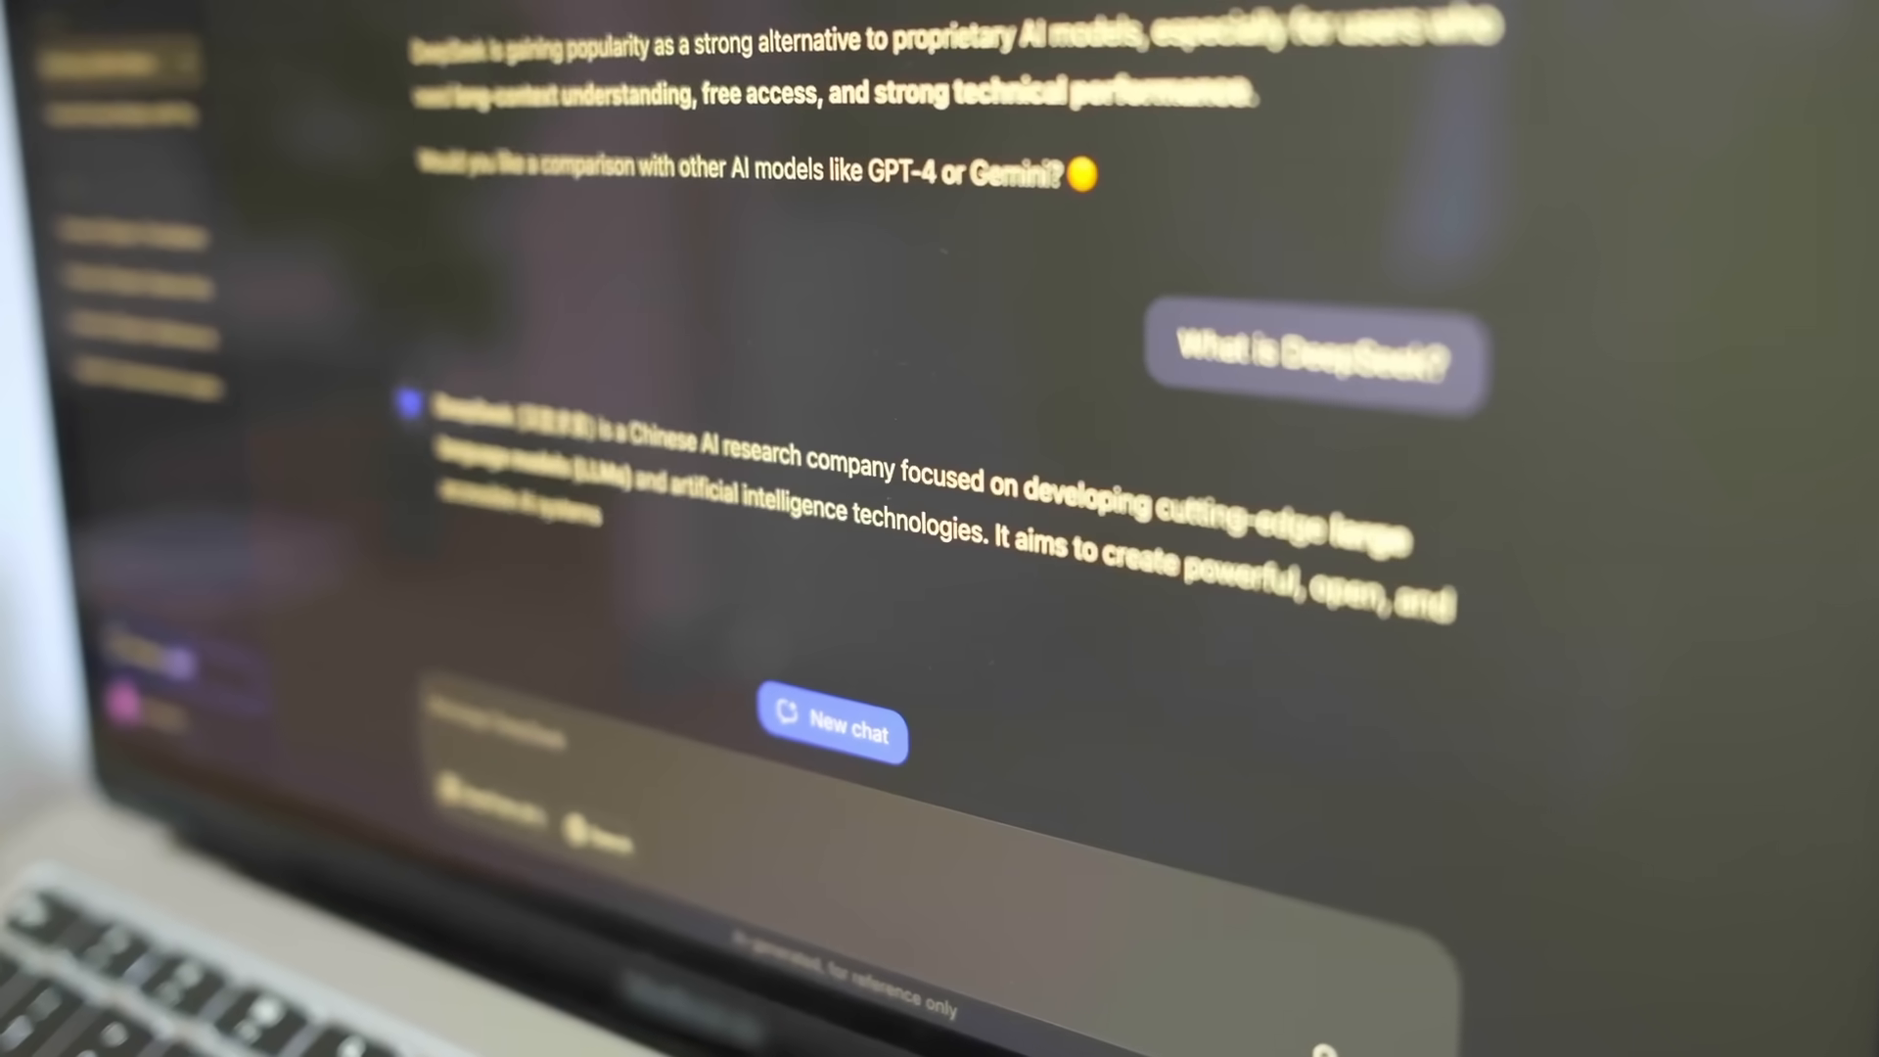
pyautogui.scroll(-3)
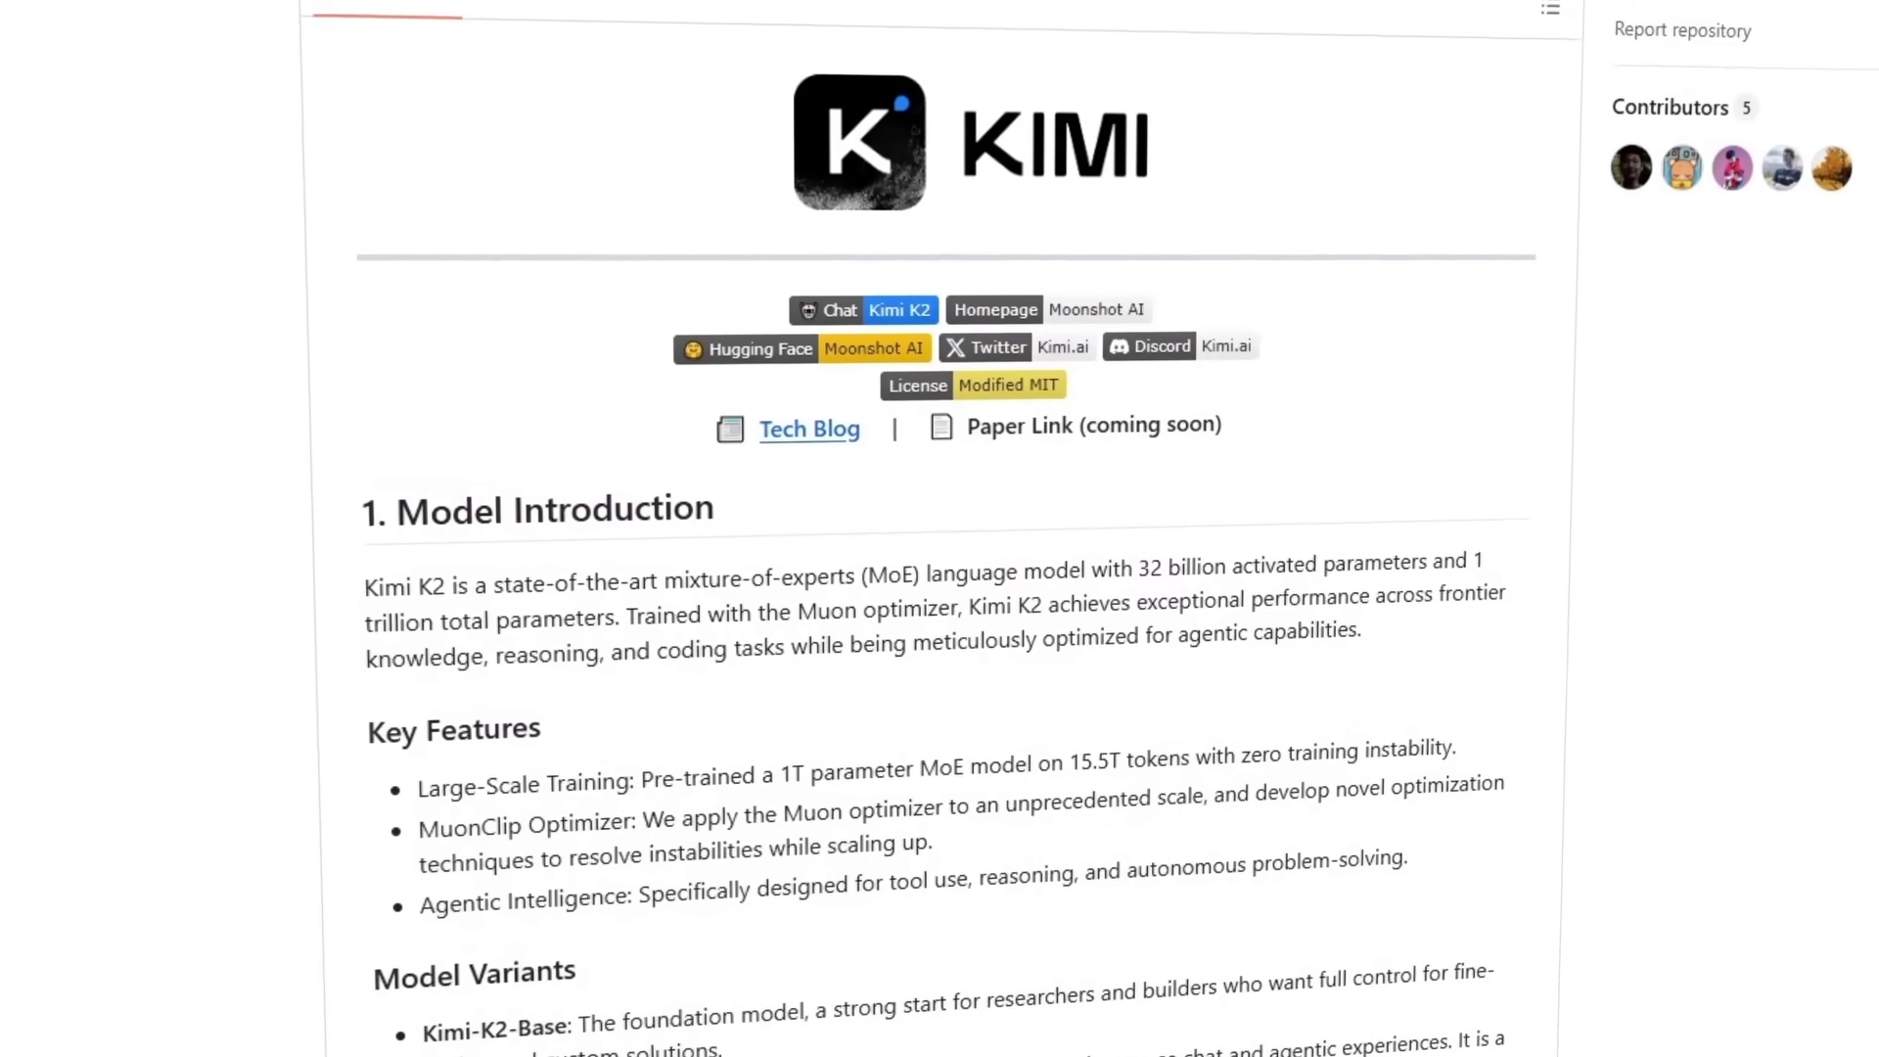
pyautogui.scroll(-3)
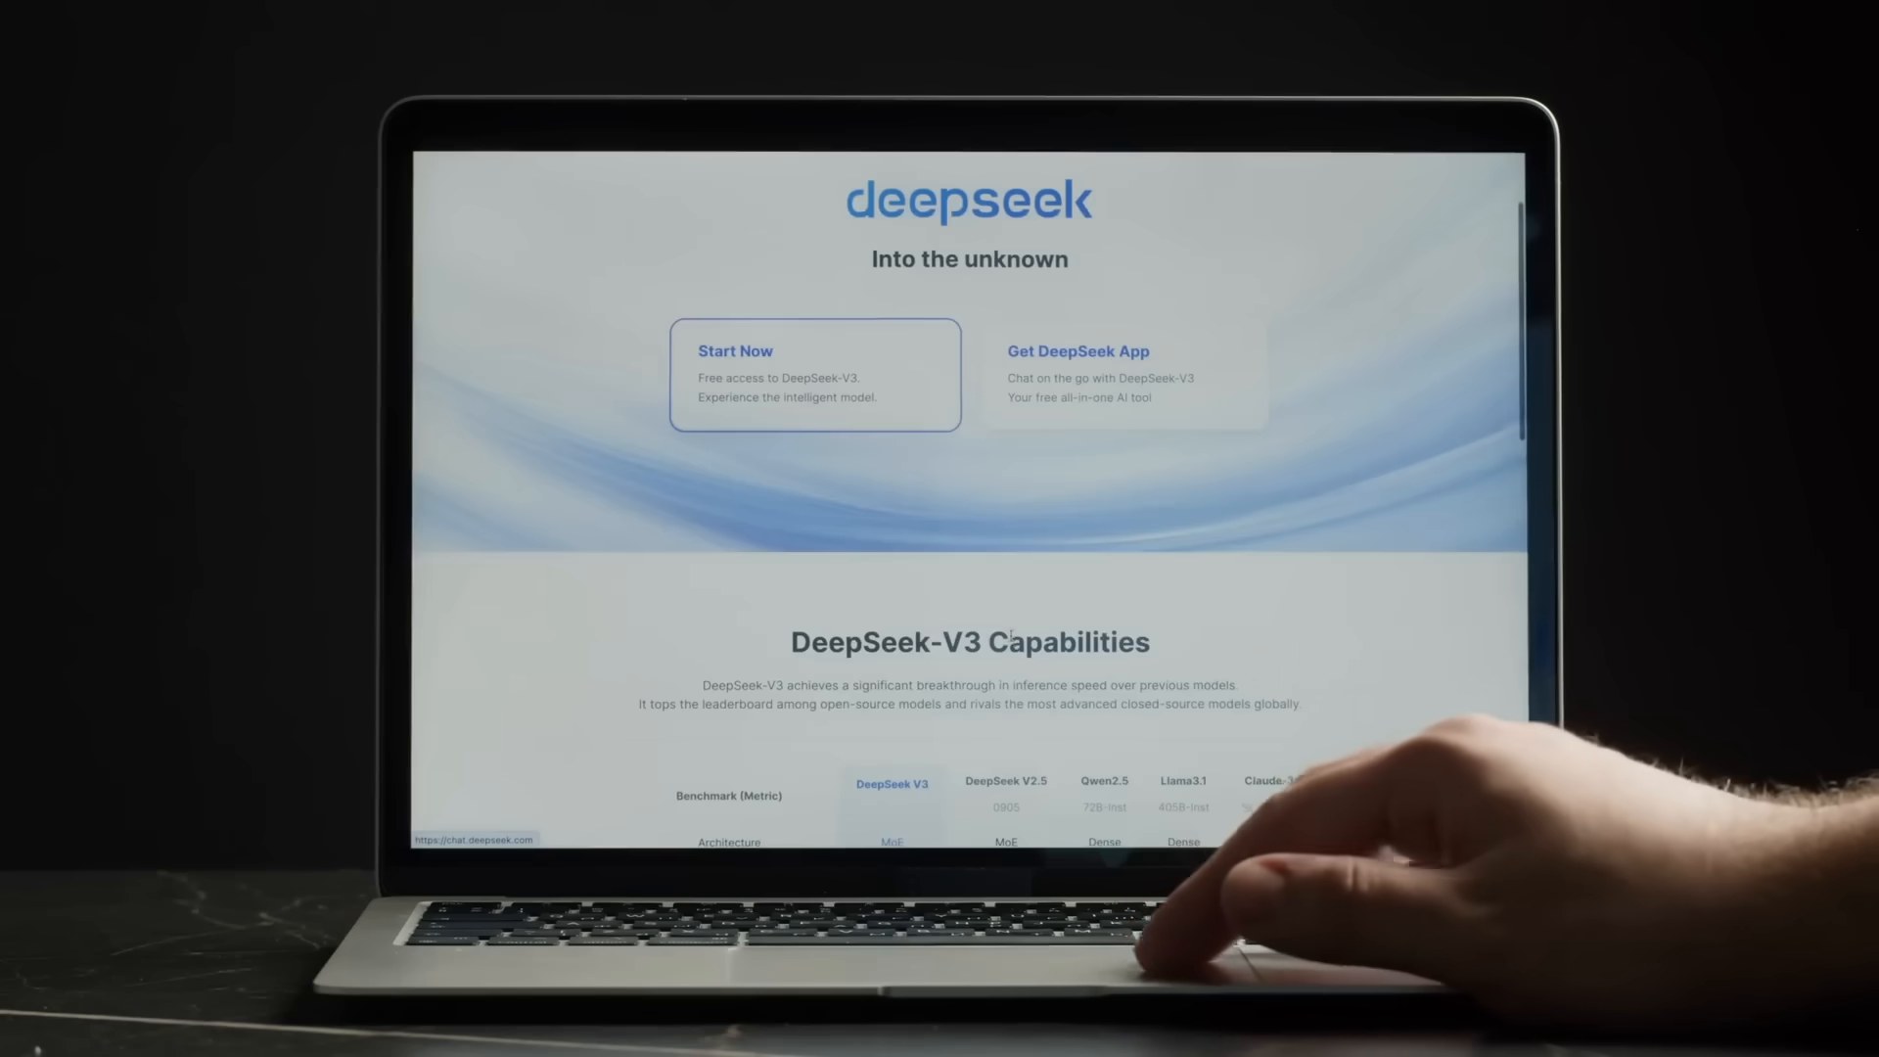
pyautogui.scroll(-3)
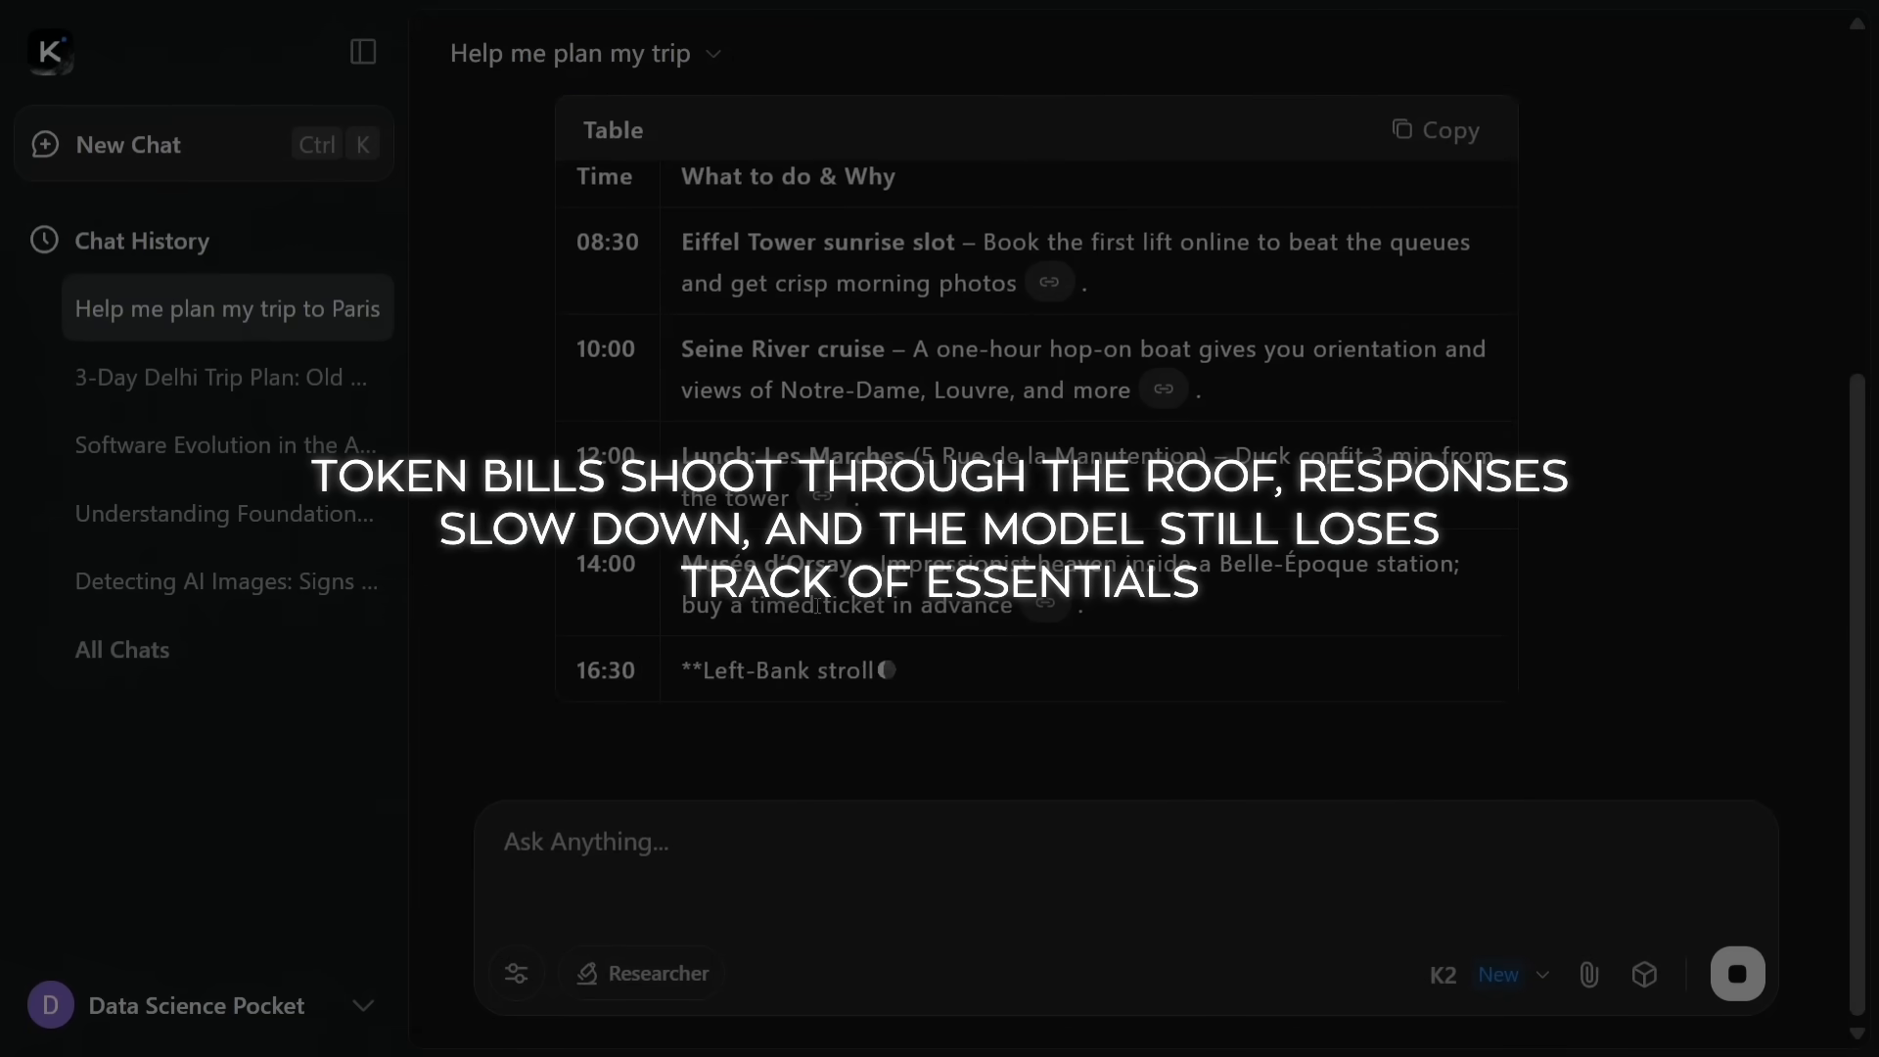
pyautogui.click(226, 309)
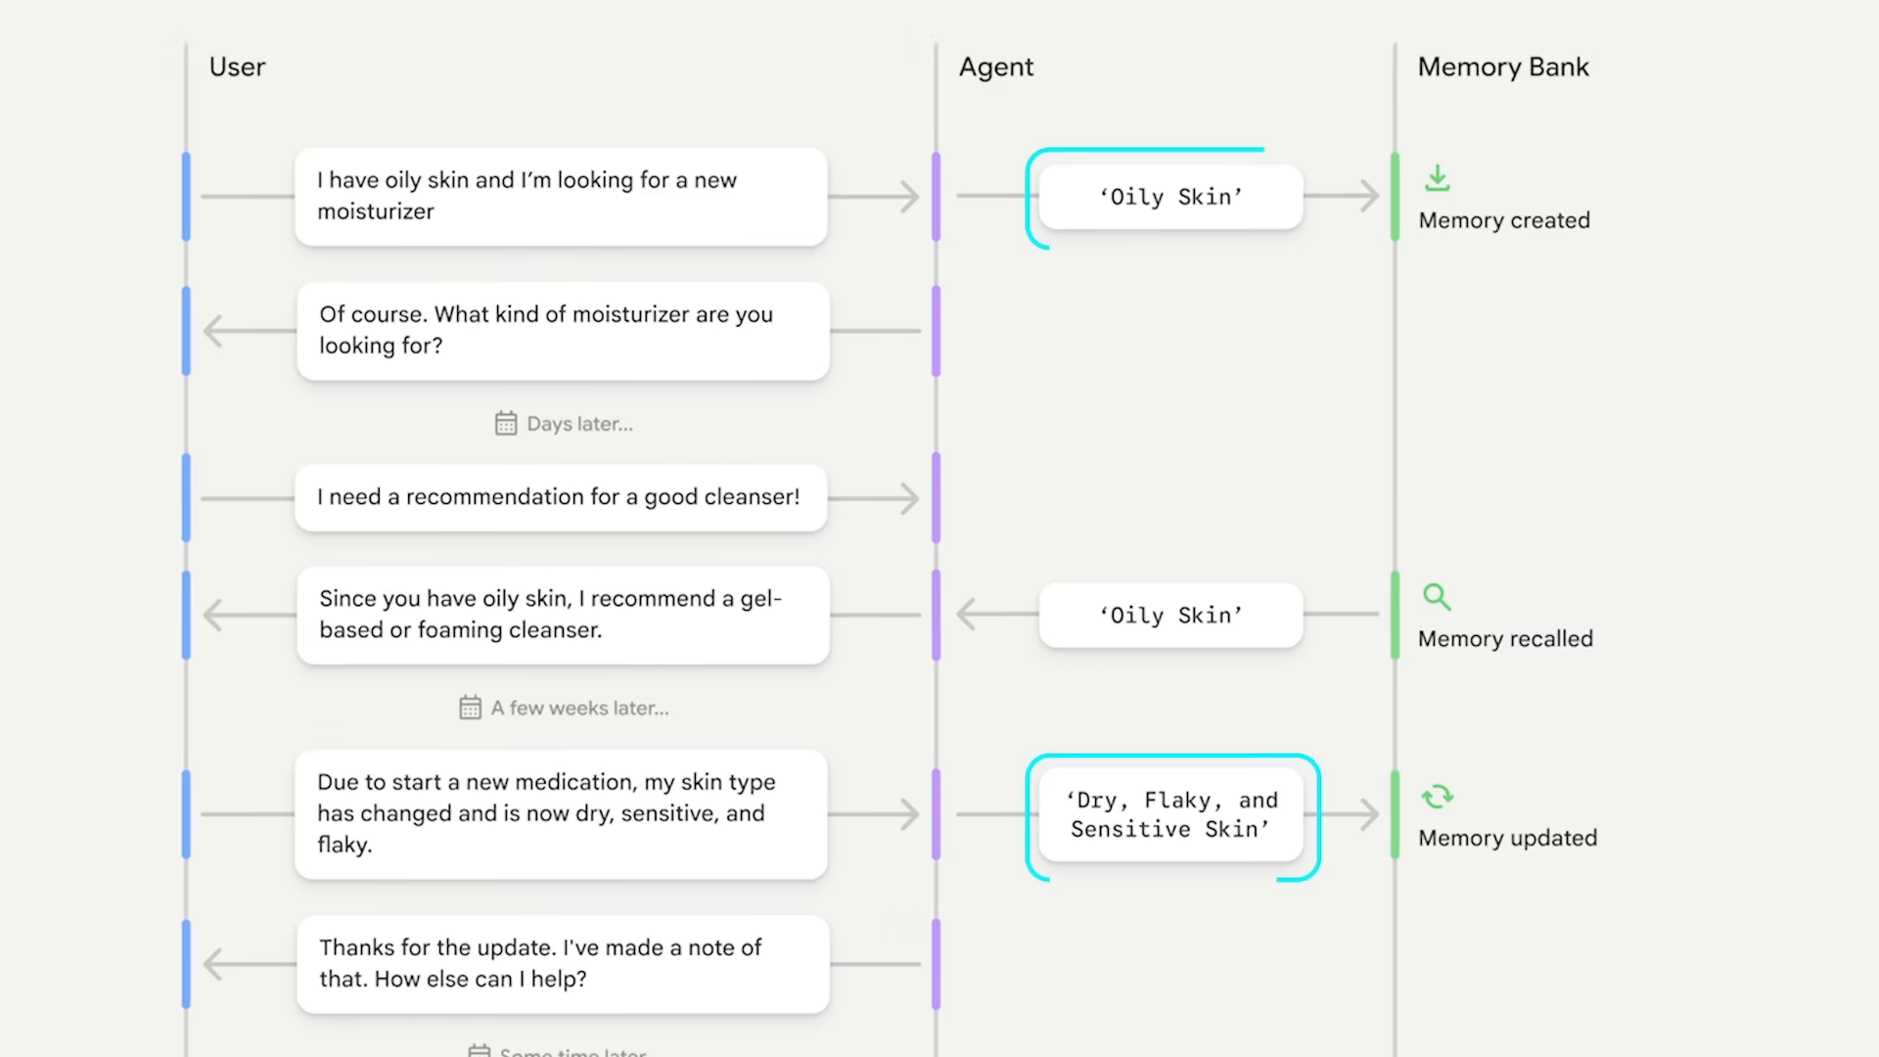
pyautogui.scroll(-3)
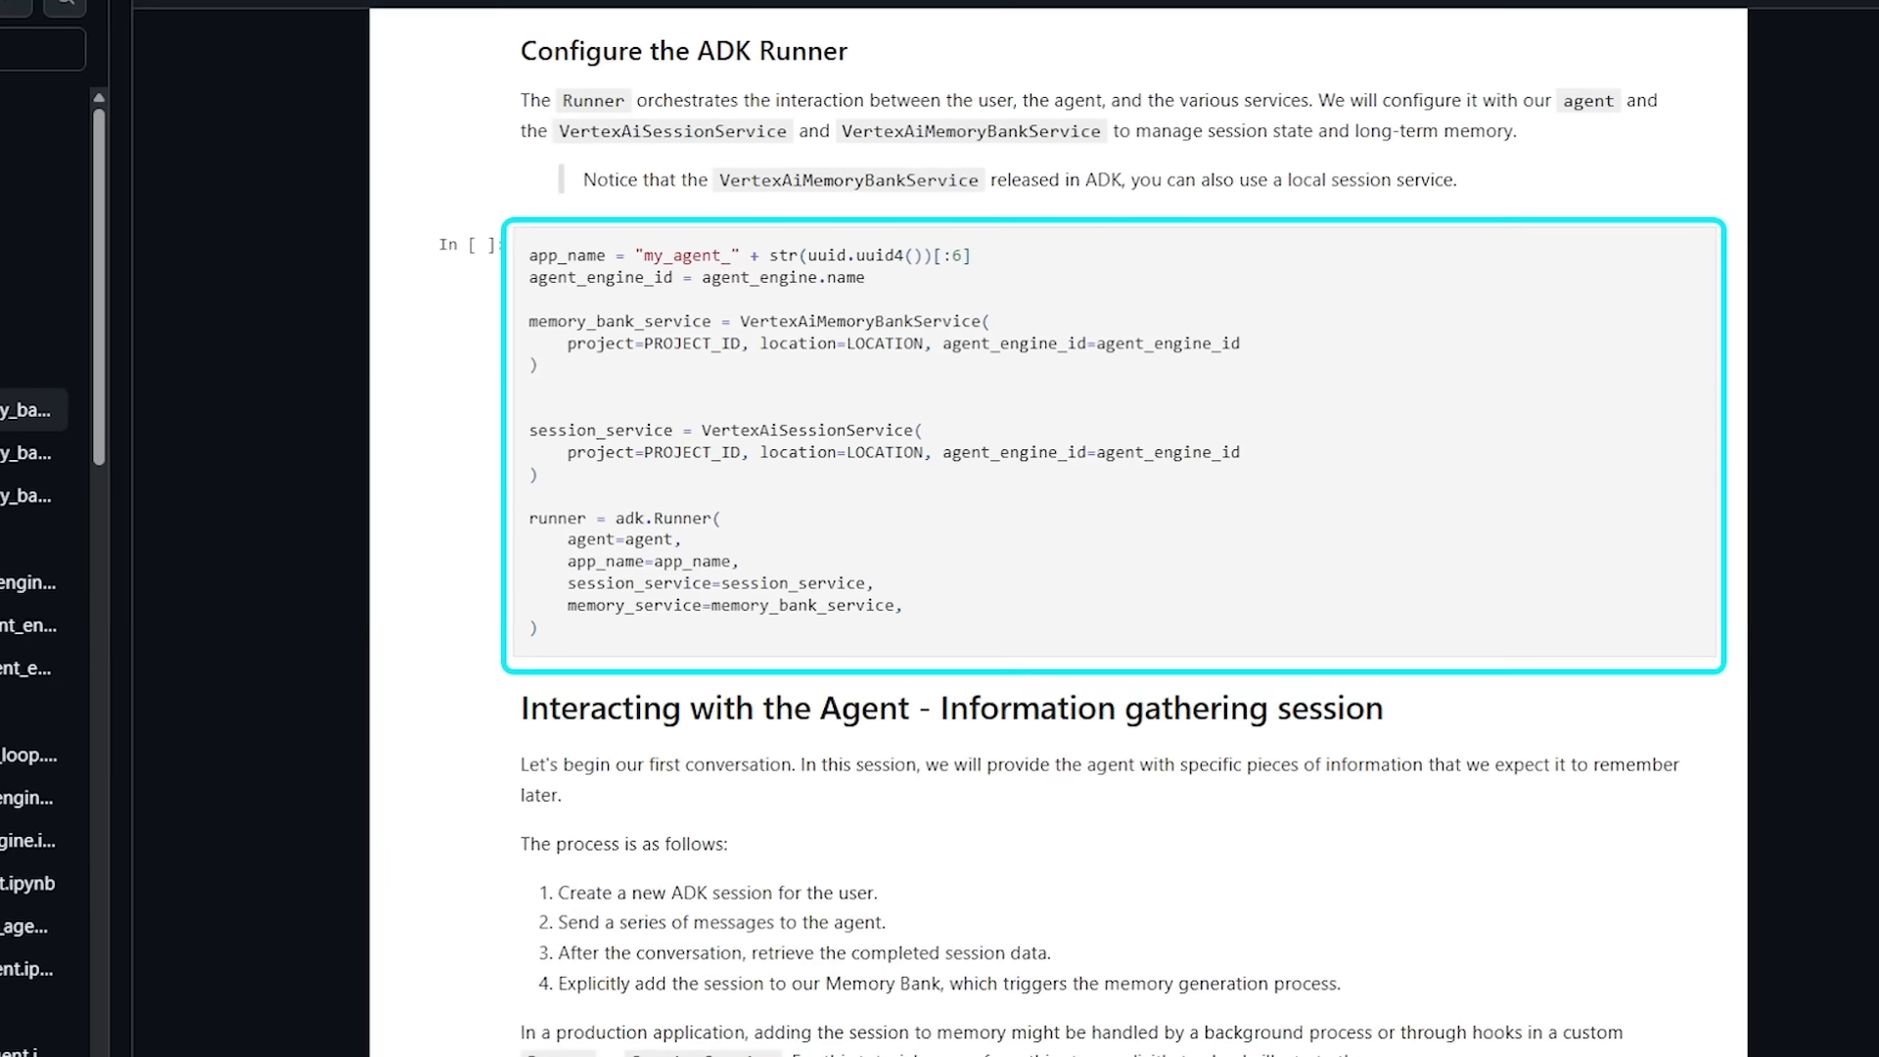
pyautogui.scroll(-3)
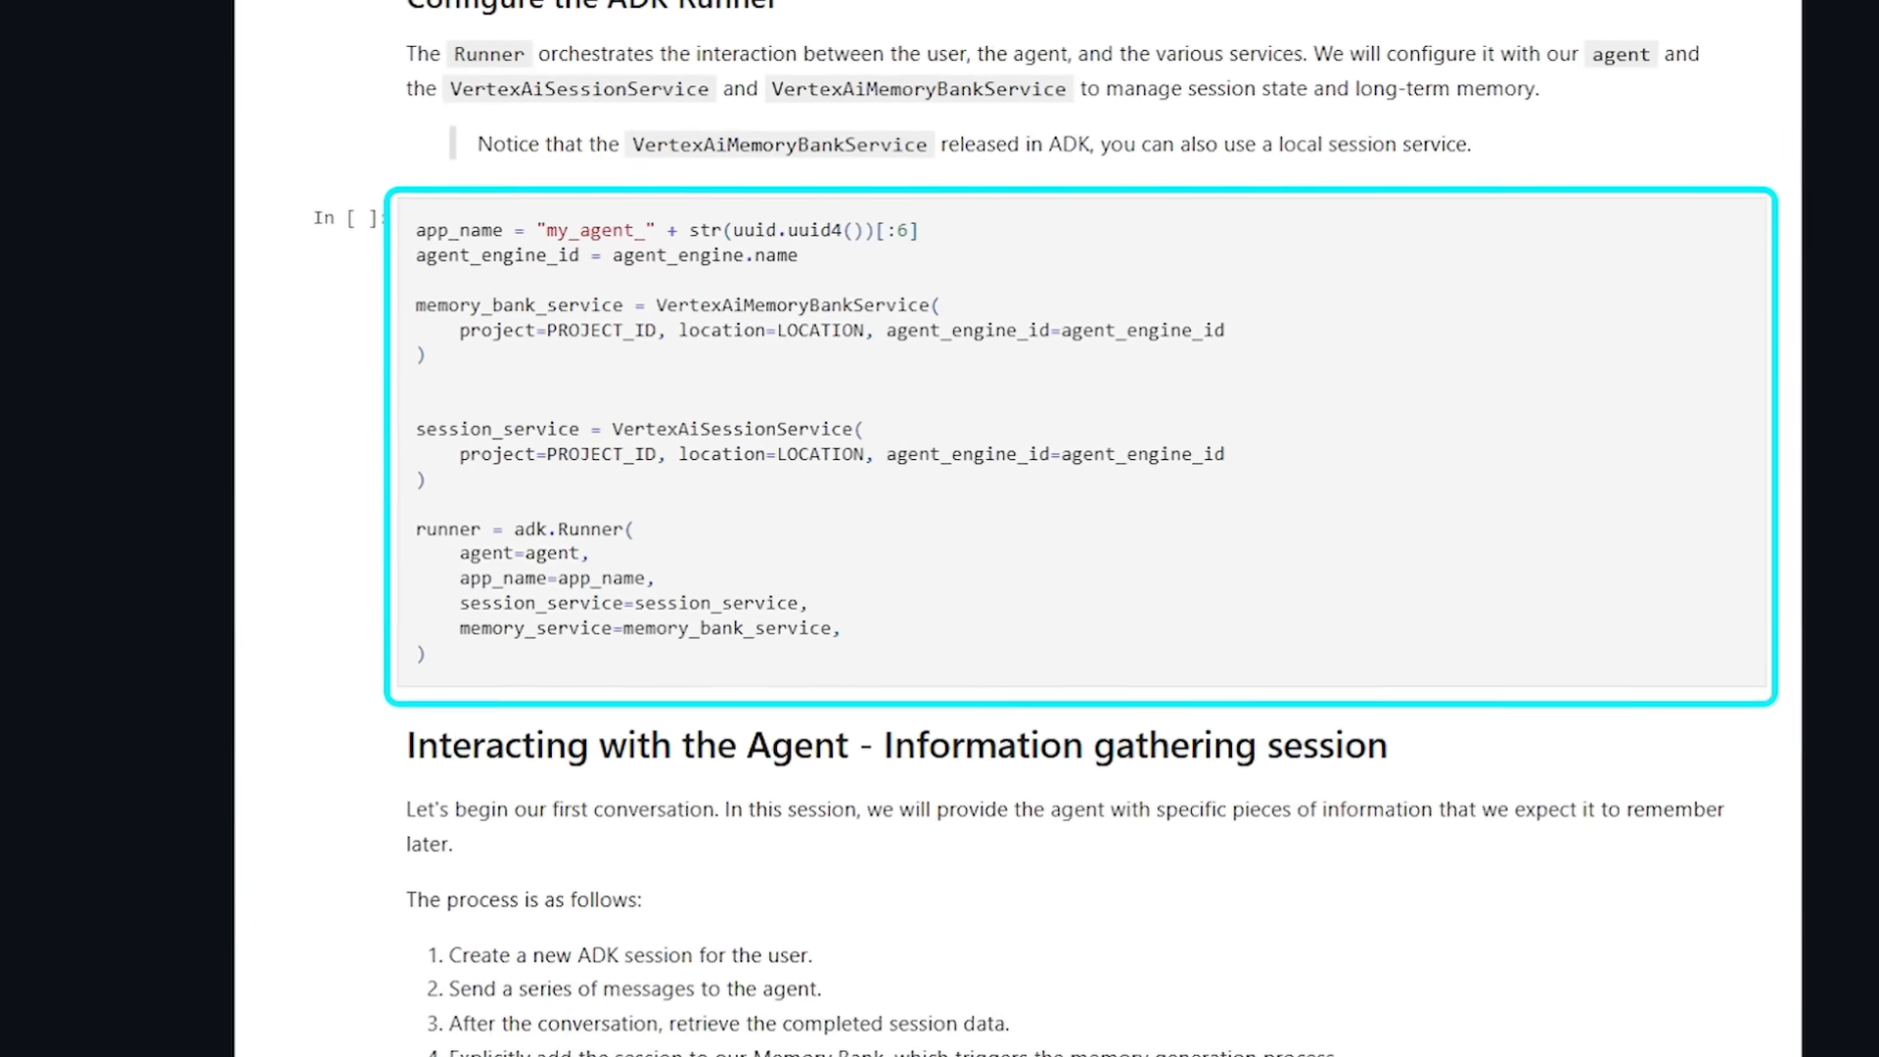
pyautogui.scroll(-3)
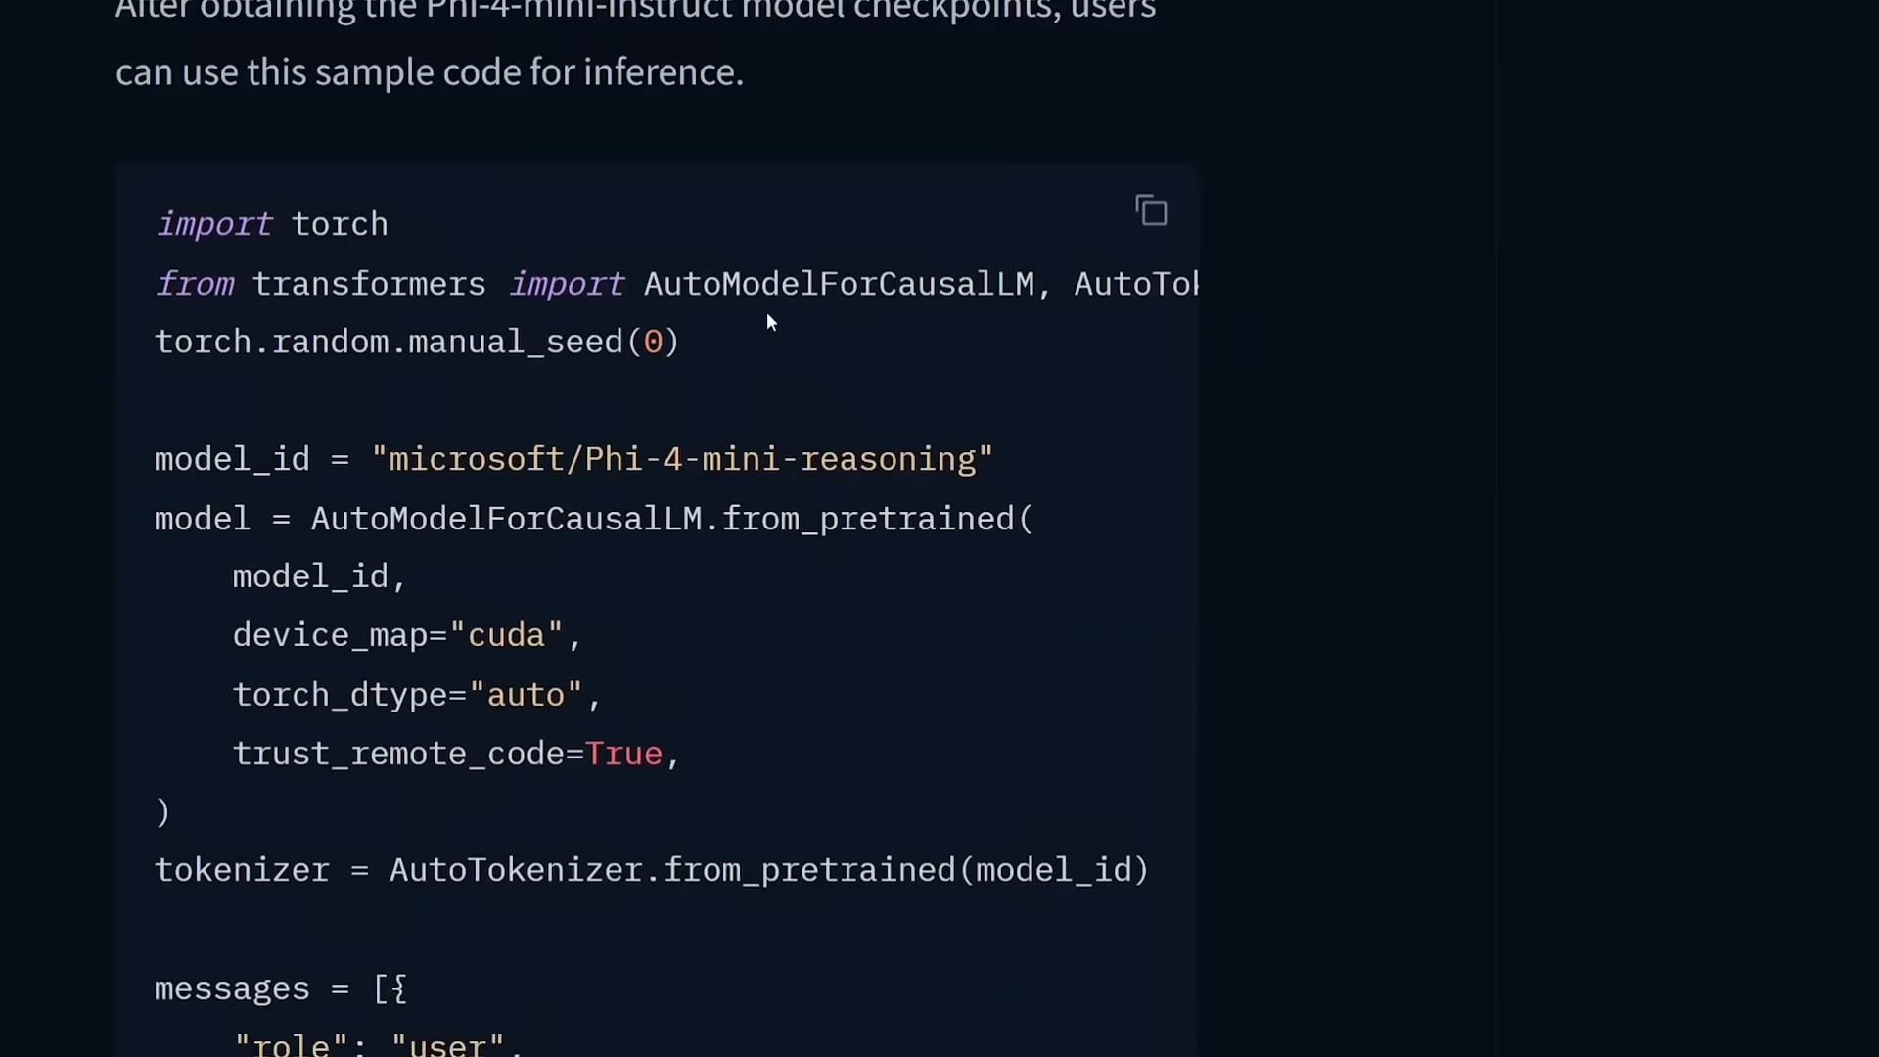
pyautogui.scroll(-3)
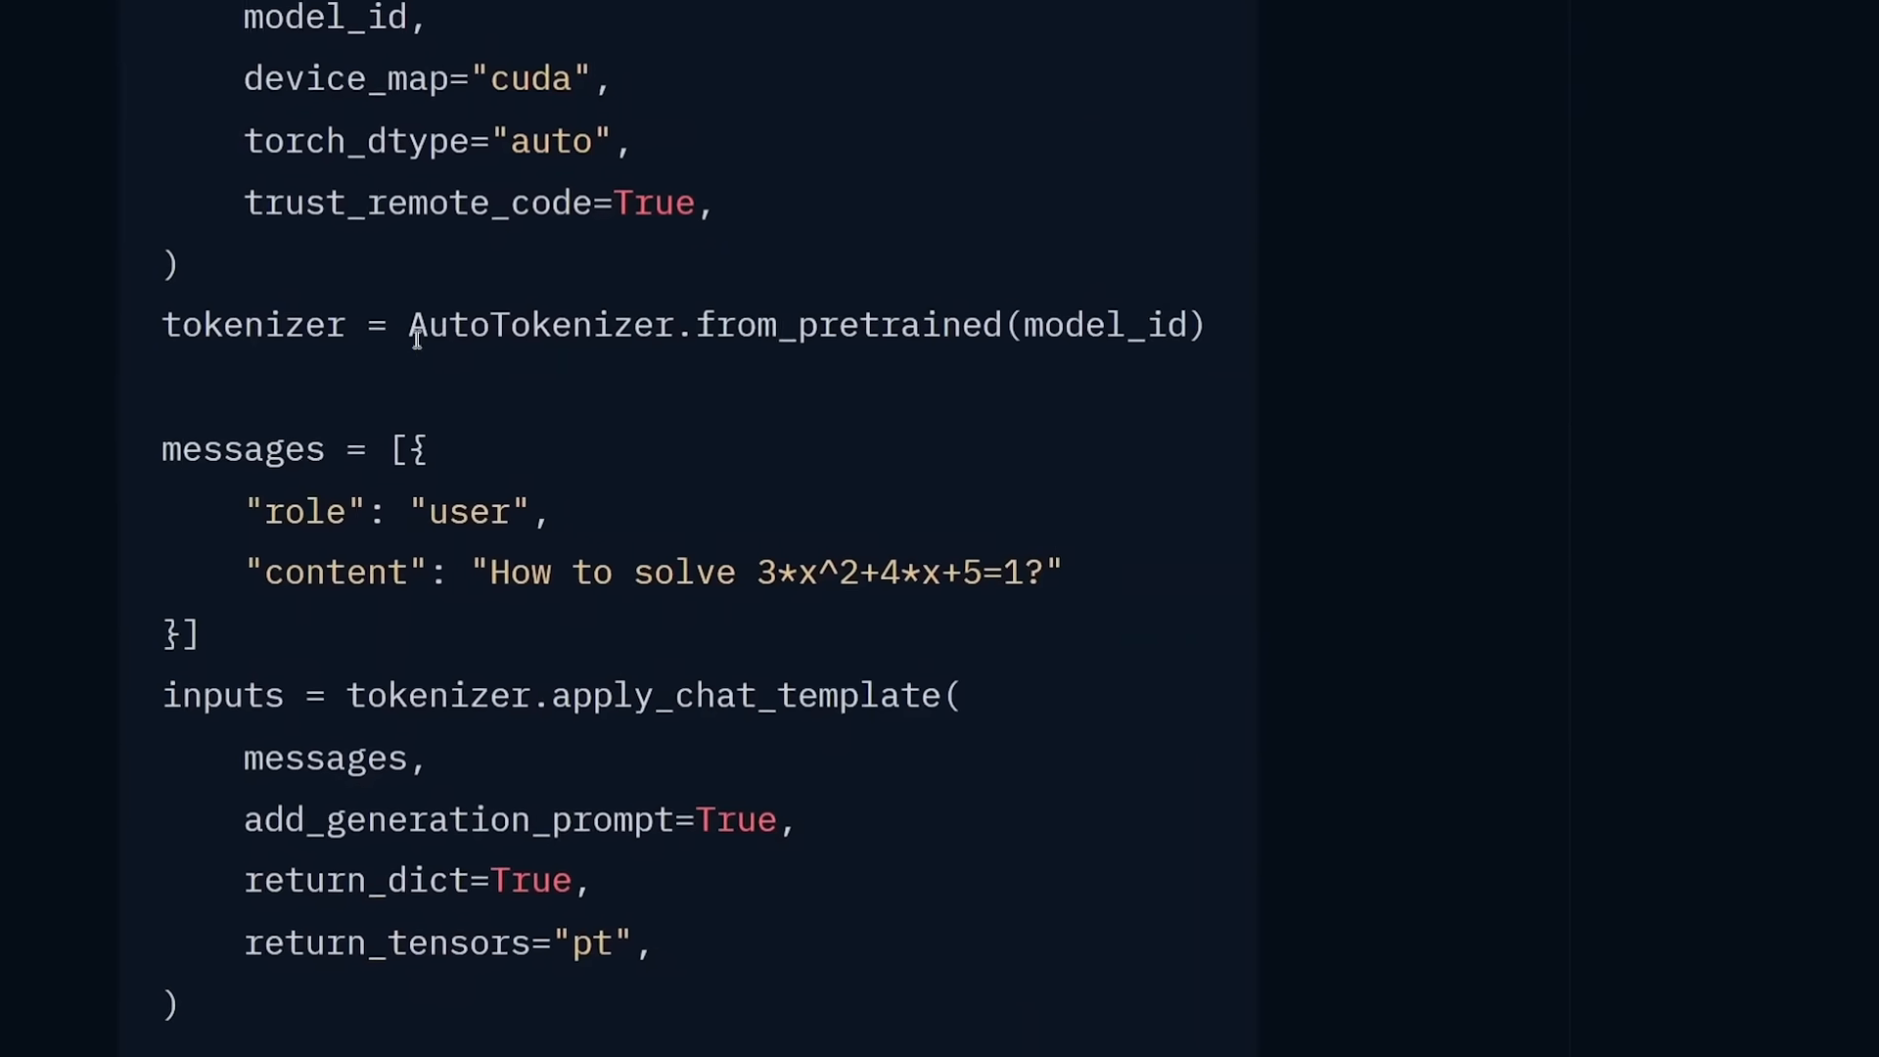
pyautogui.scroll(-3)
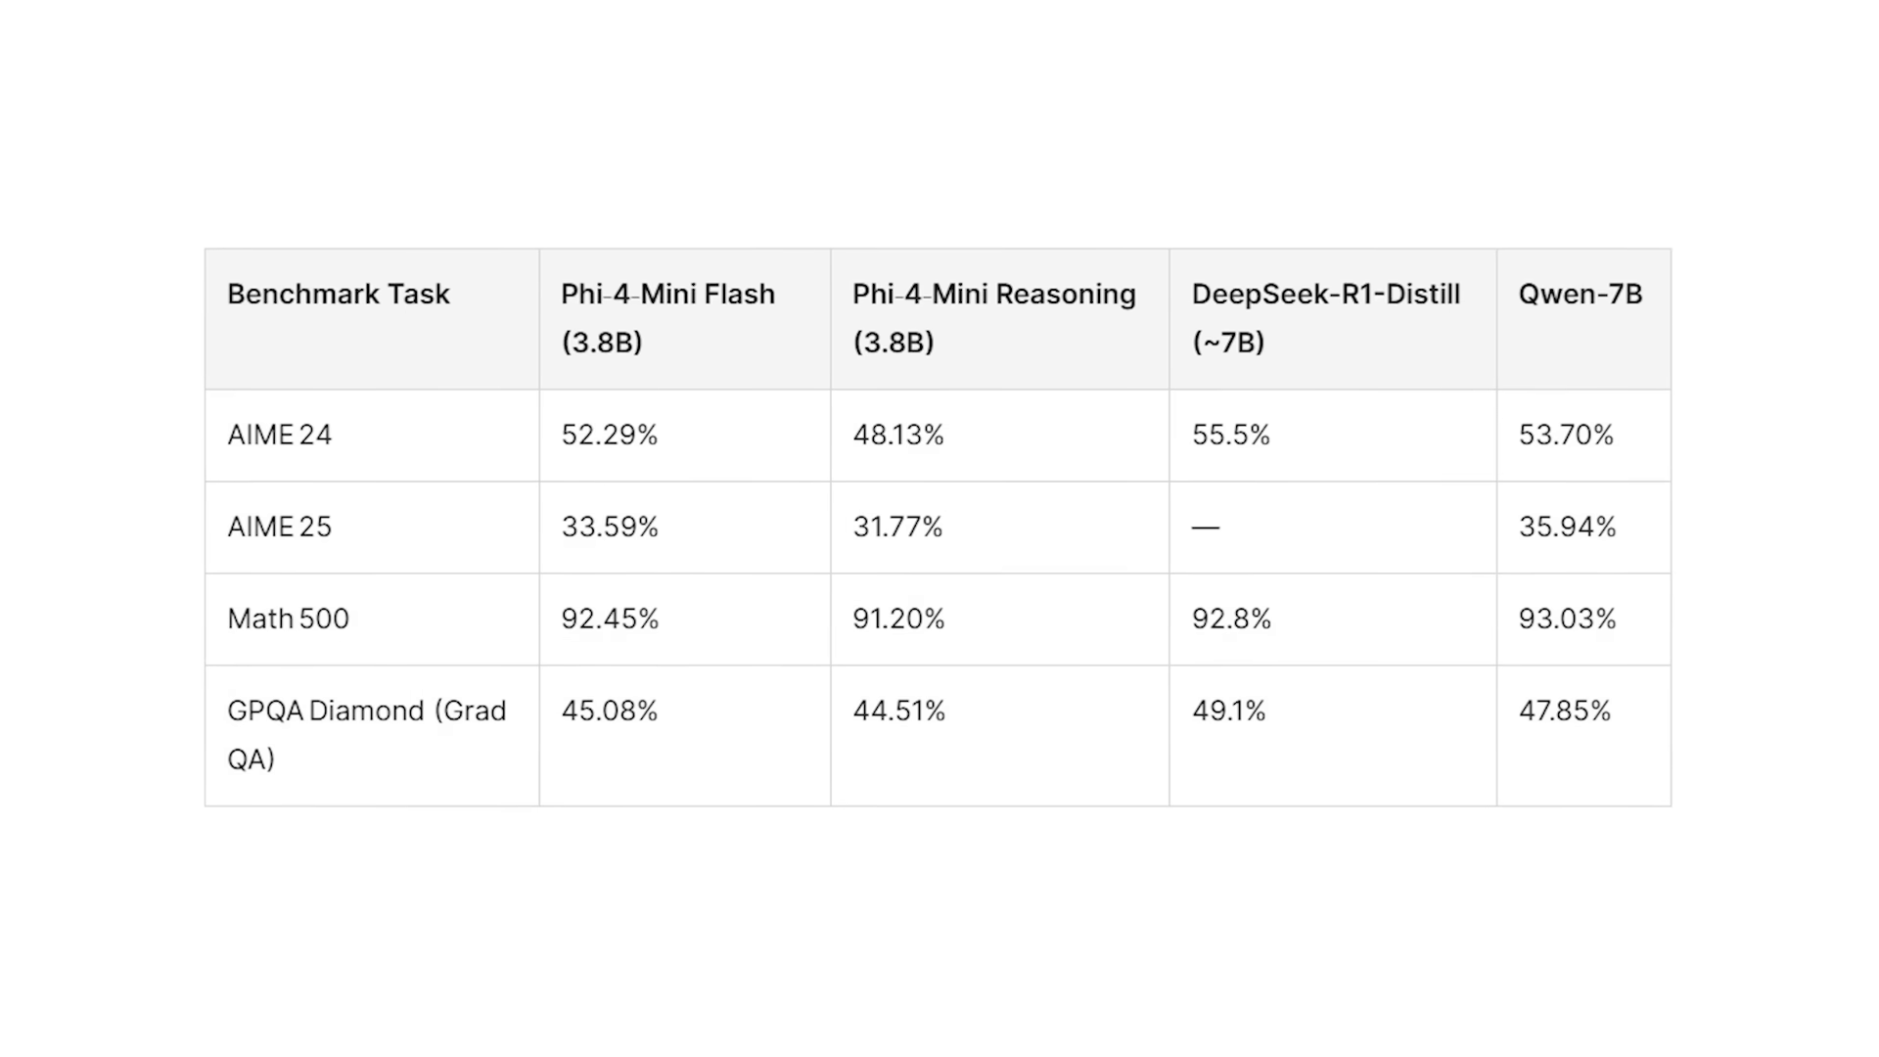
pyautogui.moveTo(610, 645); pyautogui.dragTo(1143, 644)
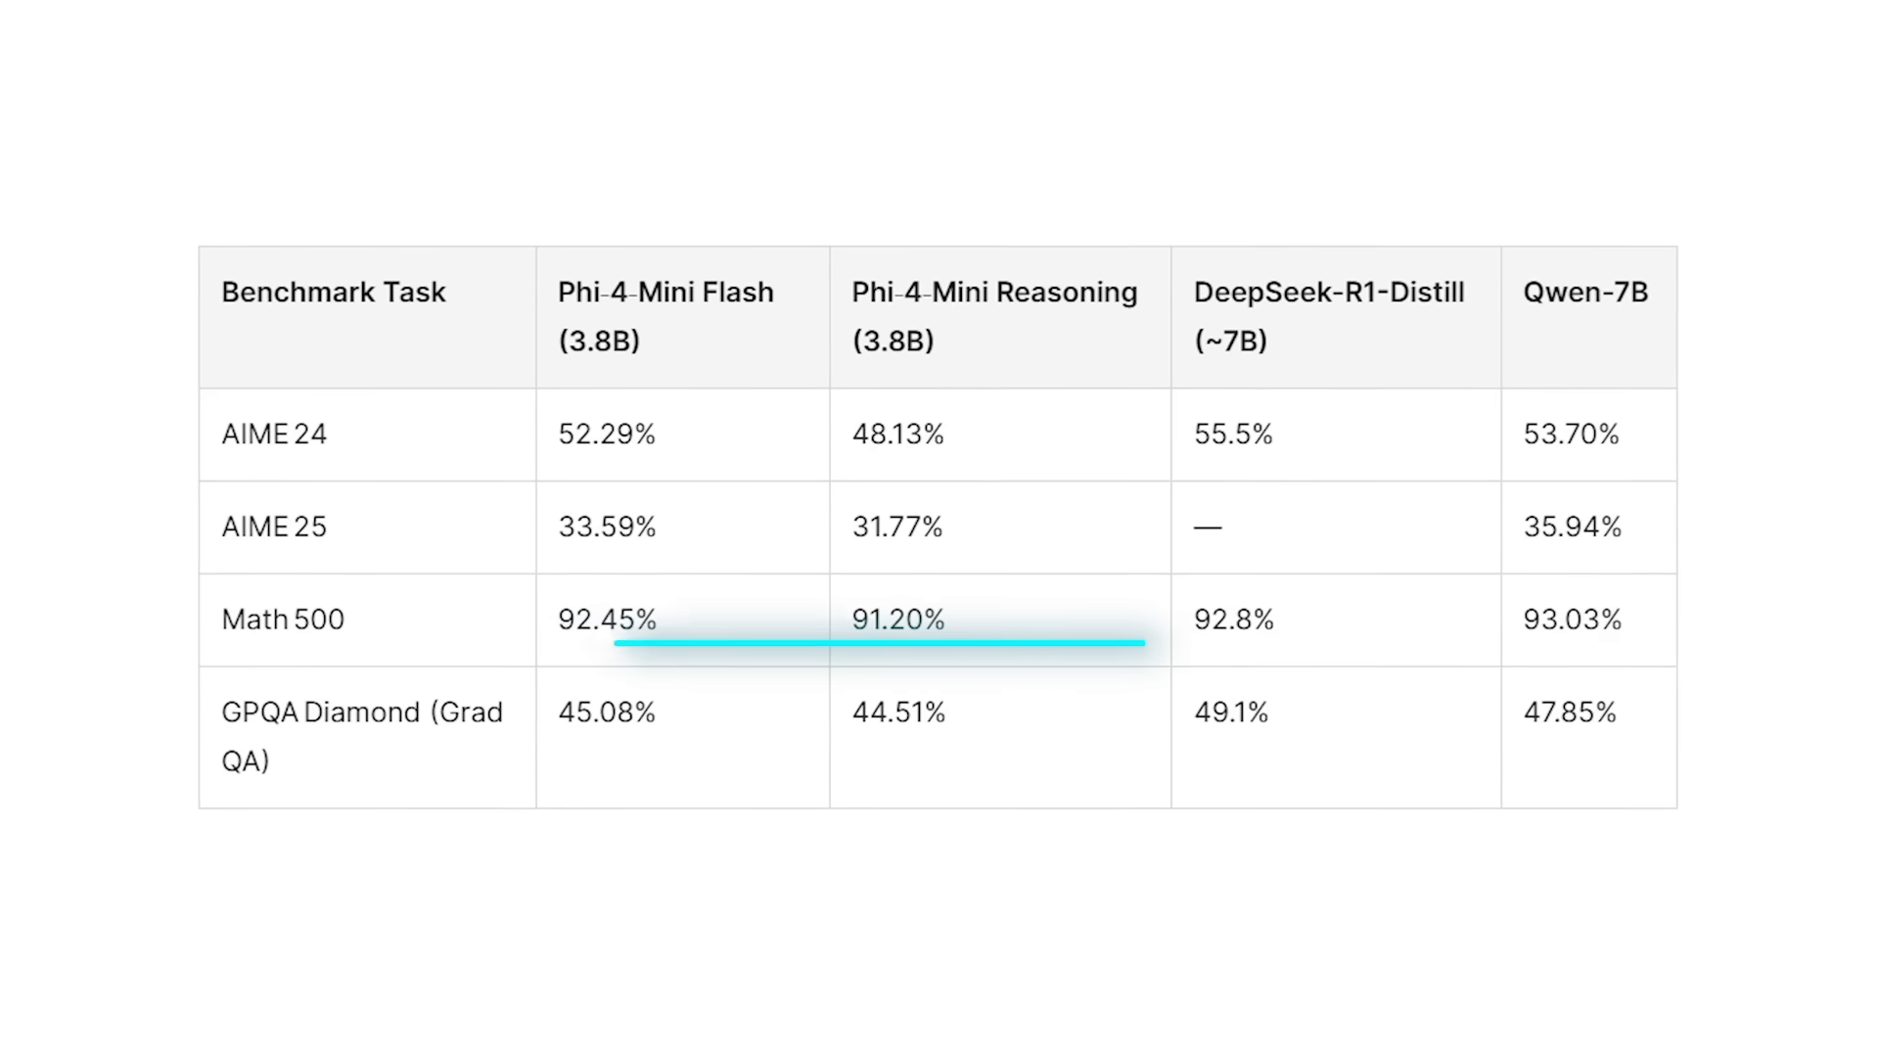